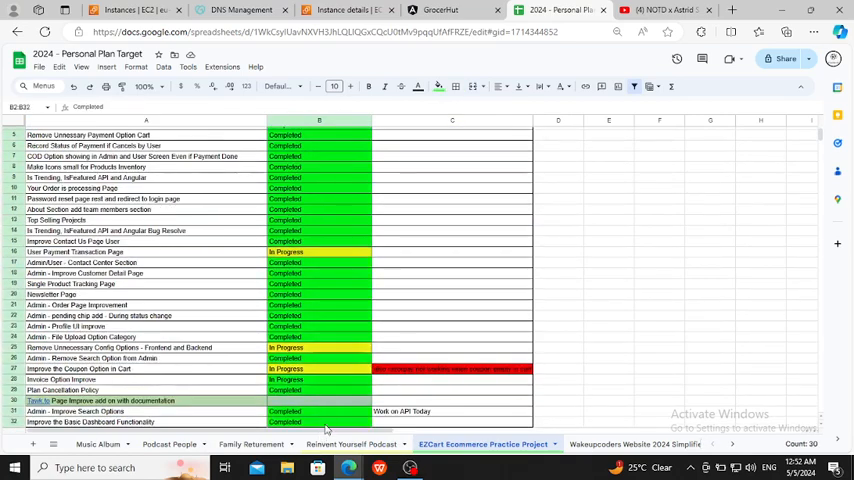
Scroll through the remaining EZCart task statuses and switch to the GrocerHut products tab
{"action": "scroll", "scroll_direction": "down", "scroll_amount": 3}
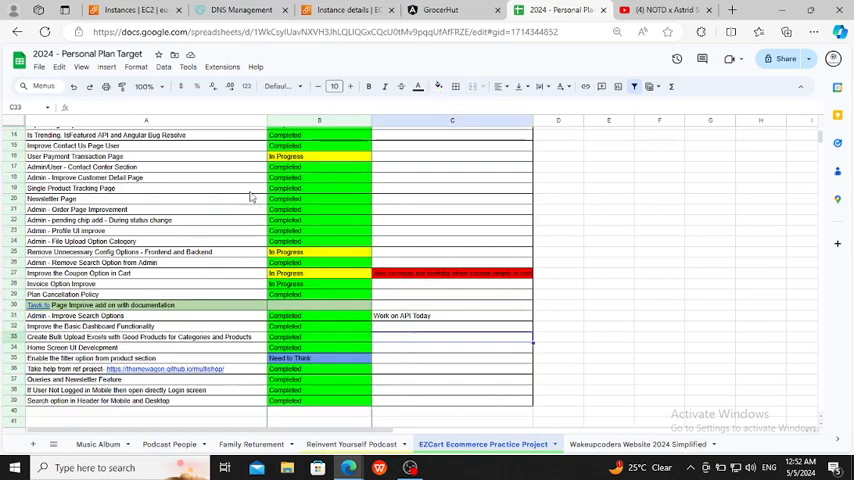
{"action": "mouse_move", "coordinate": [484, 266]}
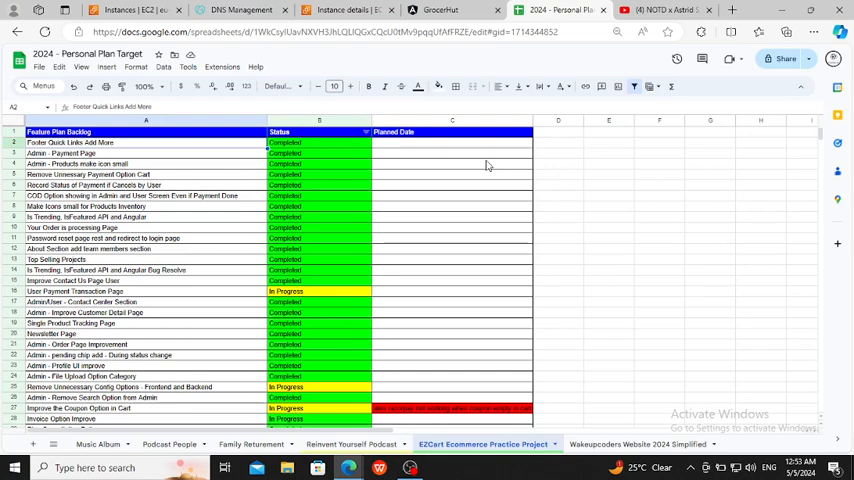
{"action": "left_click", "coordinate": [453, 10]}
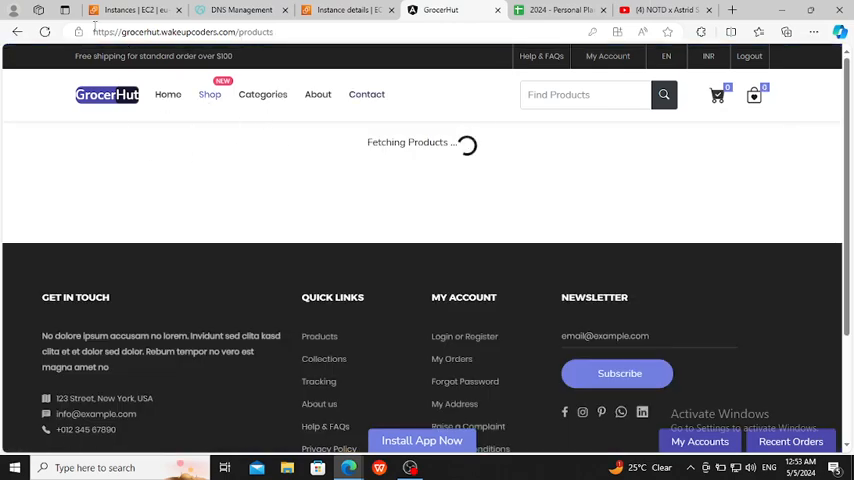
Visit the Categories collections page, then browse the homepage down to the footer and back
{"action": "left_click", "coordinate": [183, 31]}
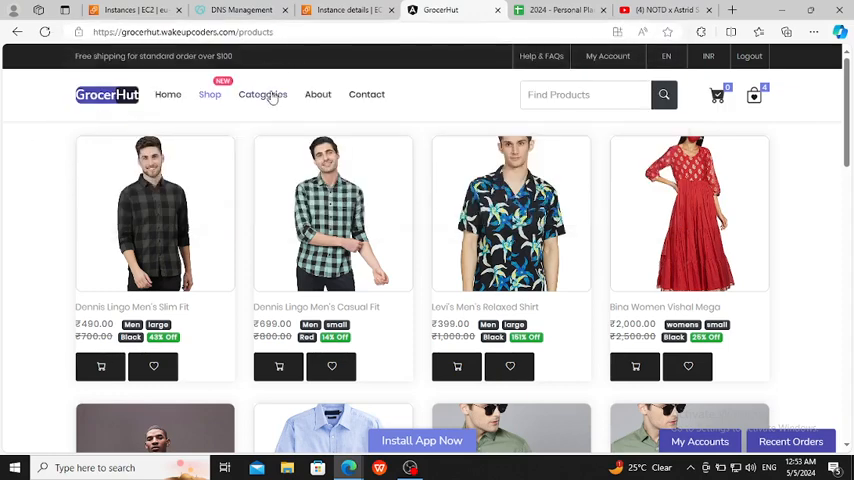
{"action": "left_click", "coordinate": [262, 94]}
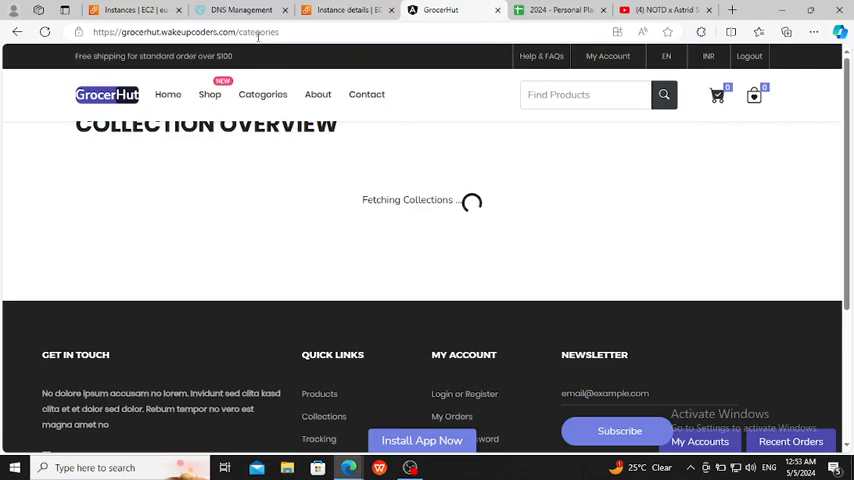
{"action": "mouse_move", "coordinate": [505, 231]}
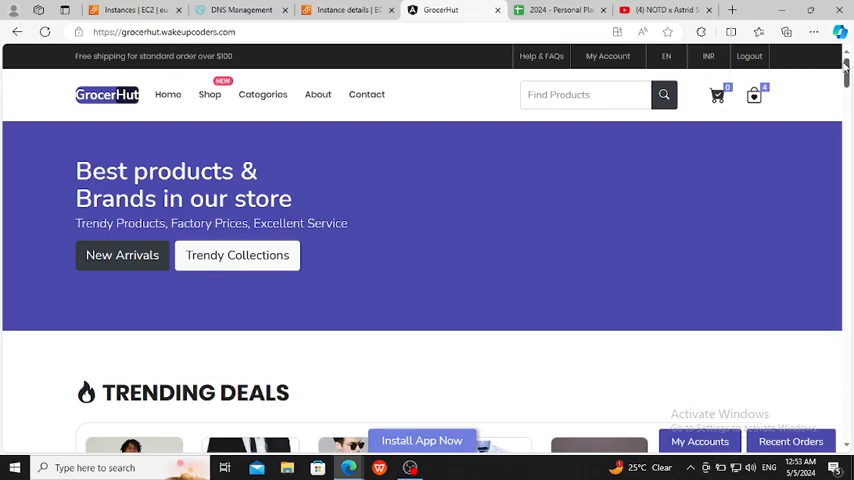
{"action": "scroll", "scroll_direction": "down", "scroll_amount": 3}
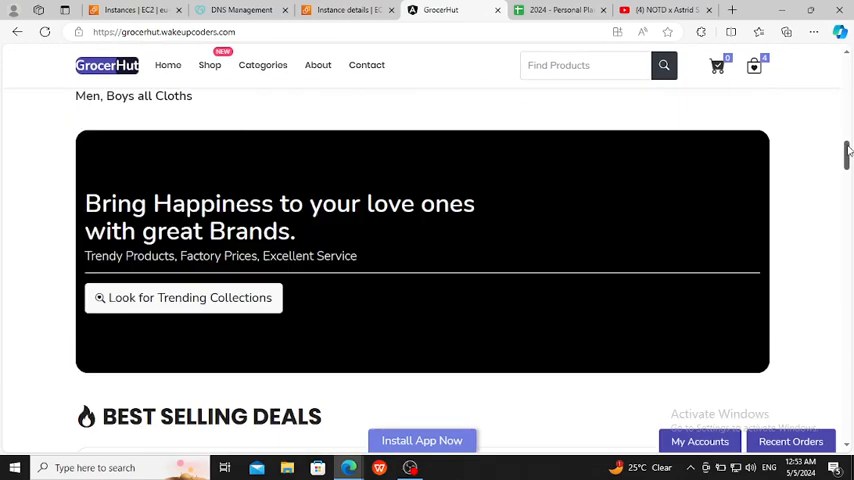
{"action": "scroll", "scroll_direction": "down", "scroll_amount": 3}
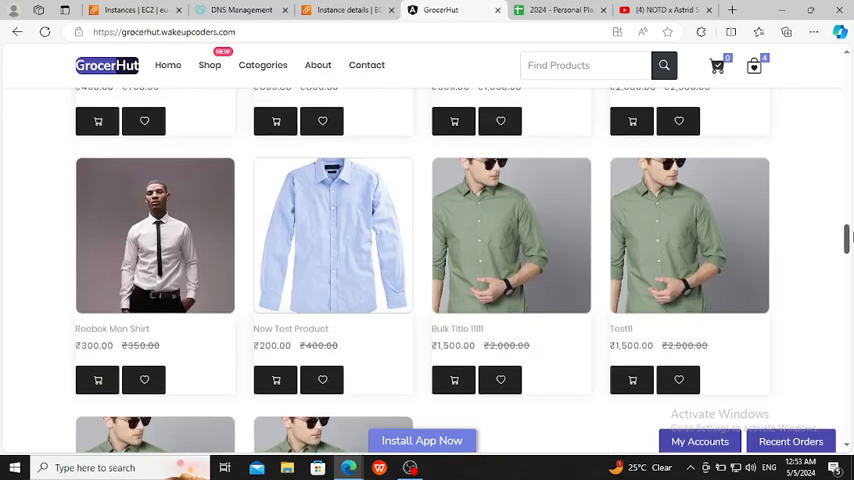
{"action": "scroll", "scroll_direction": "down", "scroll_amount": 3}
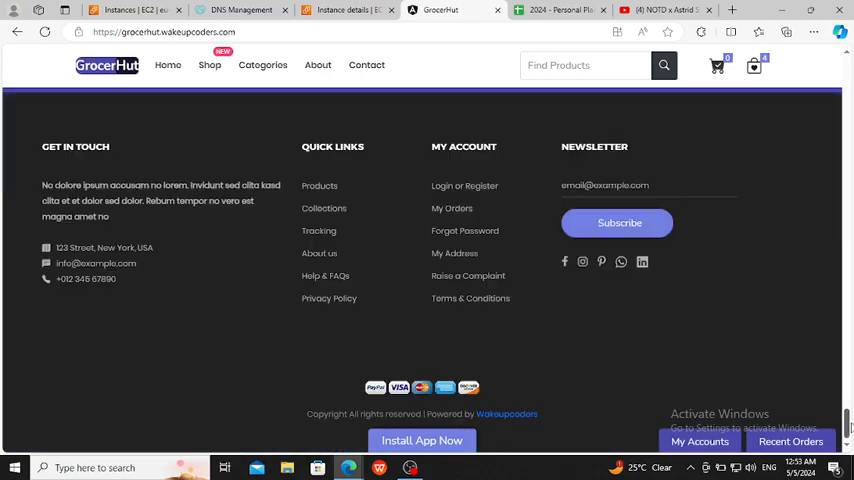
{"action": "scroll", "scroll_direction": "up", "scroll_amount": 3}
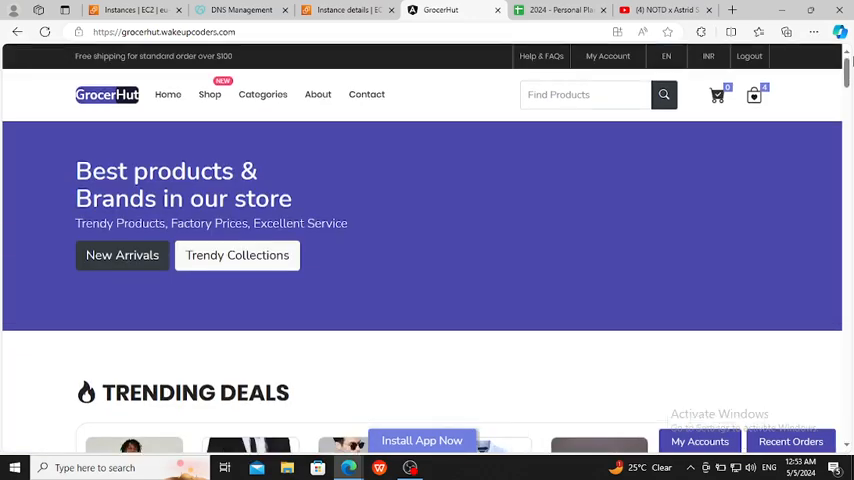
Append /admin to the store URL and wait for the Skydash dashboard to load
{"action": "left_click", "coordinate": [164, 31]}
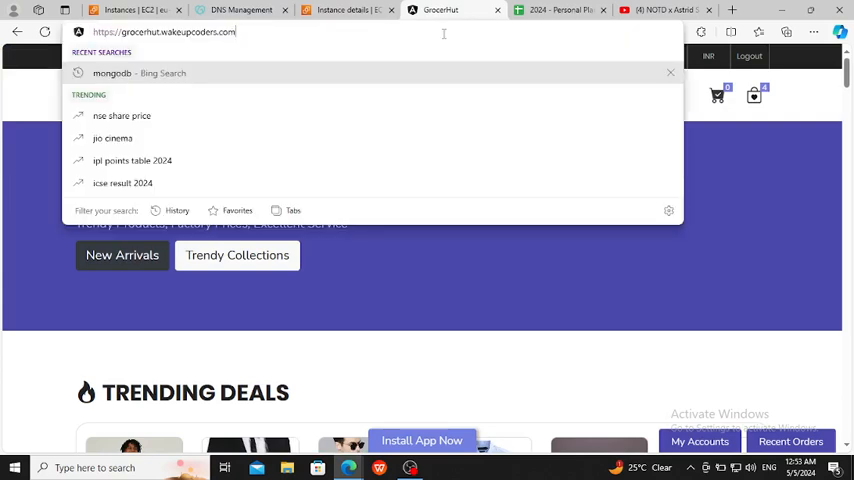
{"action": "type", "text": "/admin"}
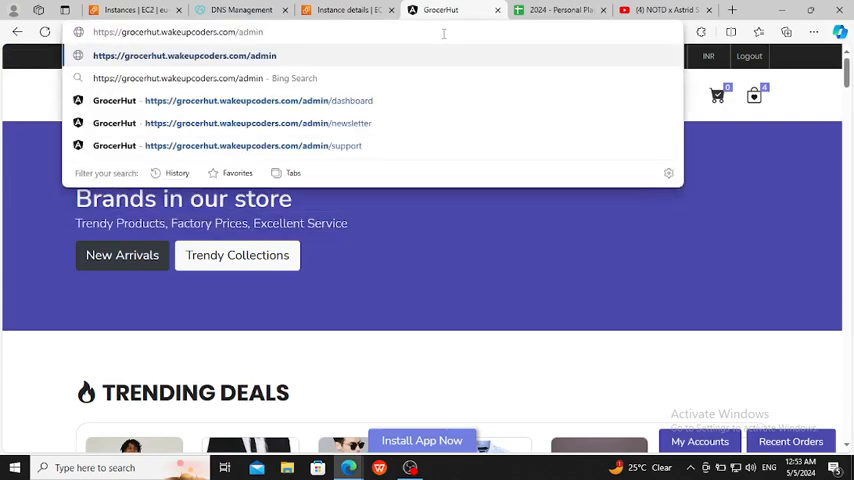
{"action": "left_click", "coordinate": [238, 100]}
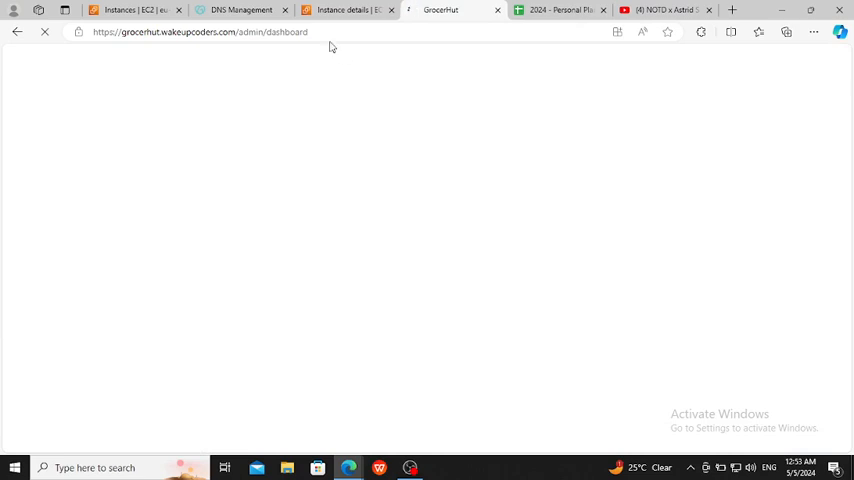
{"action": "left_click", "coordinate": [200, 31]}
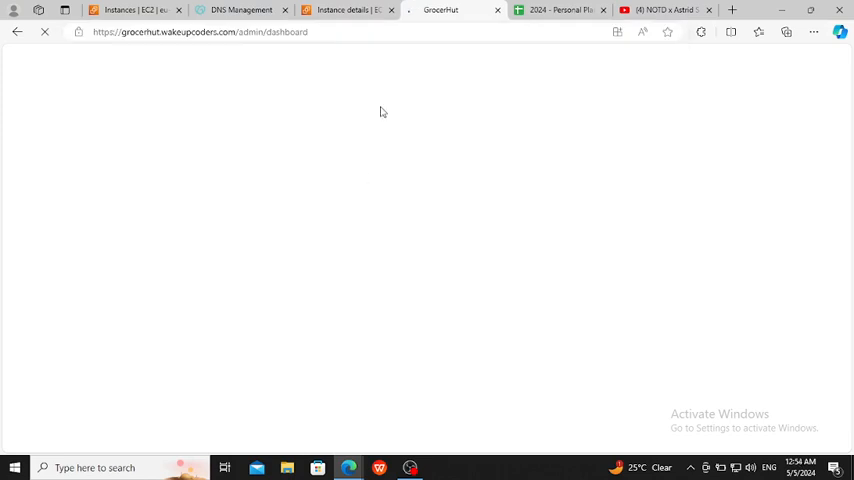
{"action": "mouse_move", "coordinate": [373, 105]}
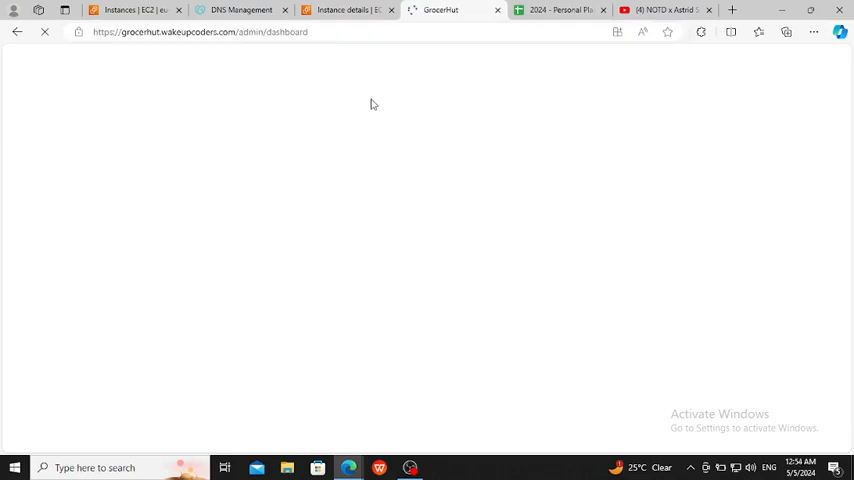
{"action": "left_click", "coordinate": [665, 10]}
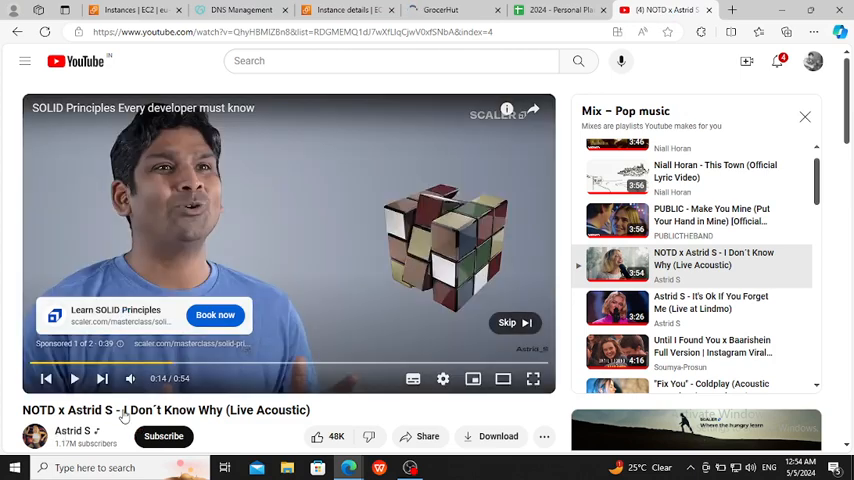
{"action": "left_click", "coordinate": [440, 10]}
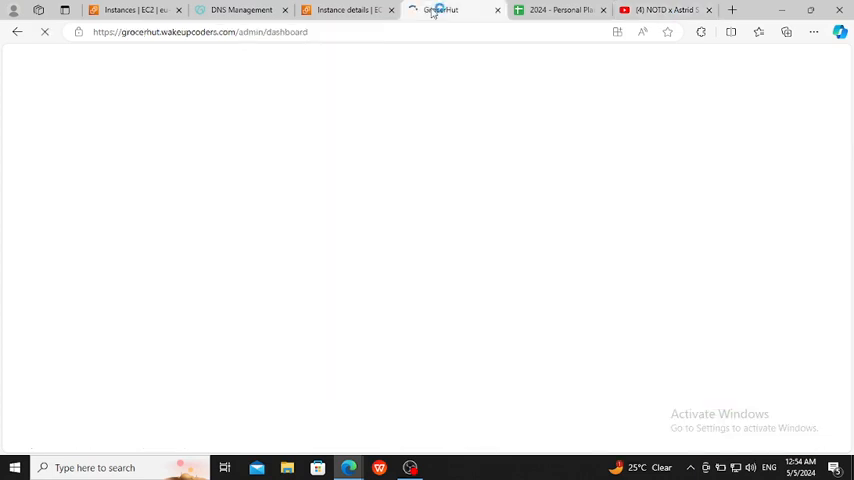
{"action": "left_click", "coordinate": [200, 32]}
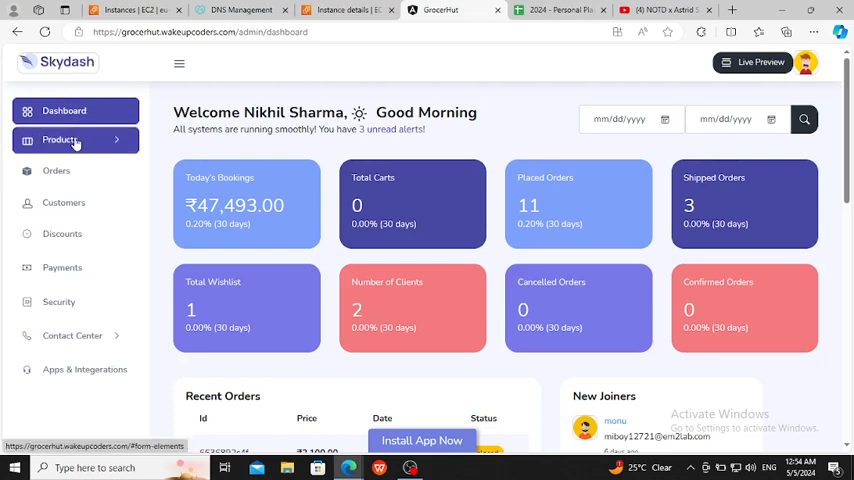
Filter the dashboard to 05/01/2024–05/31/2024, then open the Products Inventory page
{"action": "left_click", "coordinate": [60, 139]}
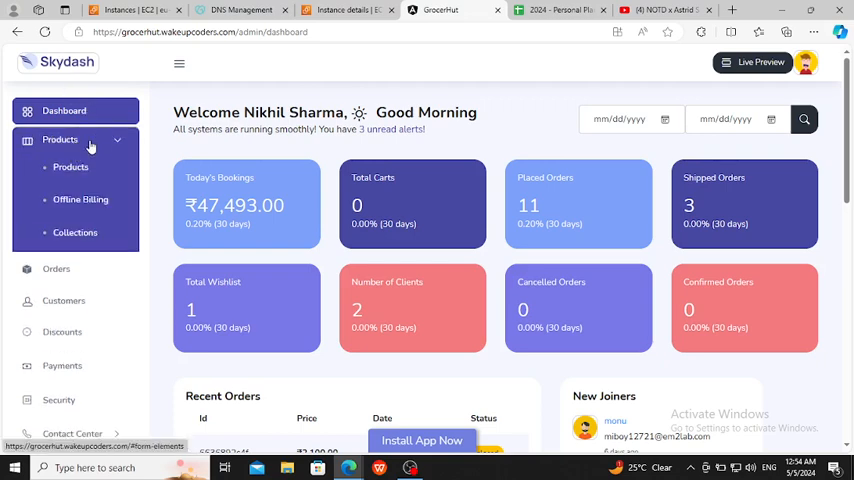
{"action": "left_click", "coordinate": [60, 139]}
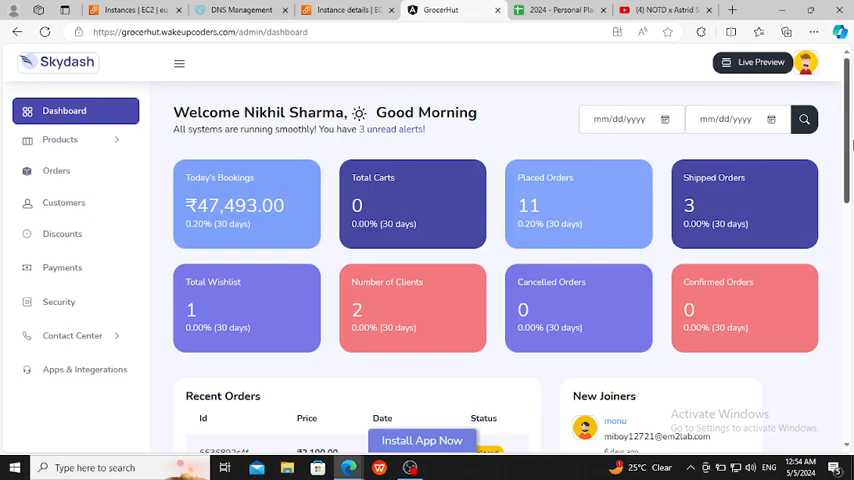
{"action": "scroll", "scroll_direction": "down", "scroll_amount": 3}
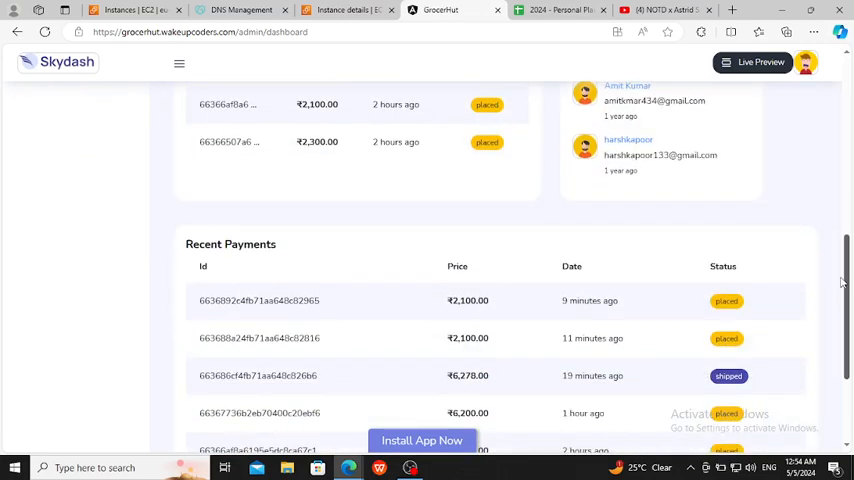
{"action": "scroll", "scroll_direction": "down", "scroll_amount": 3}
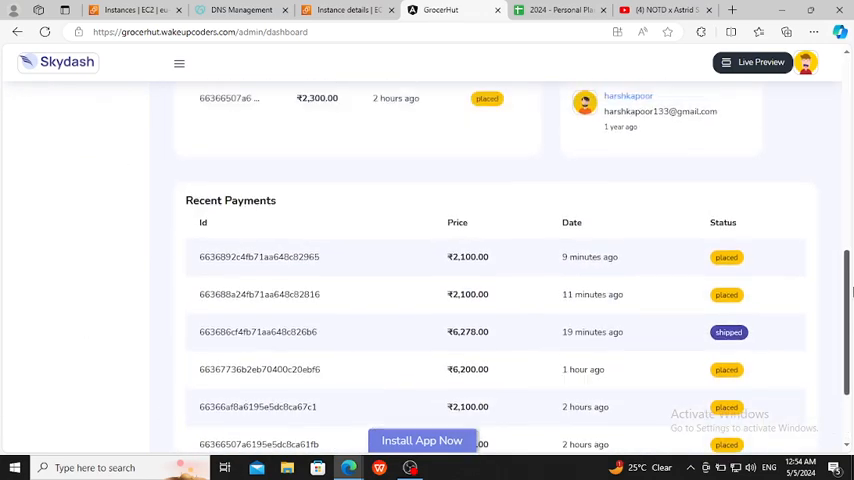
{"action": "scroll", "scroll_direction": "up", "scroll_amount": 3}
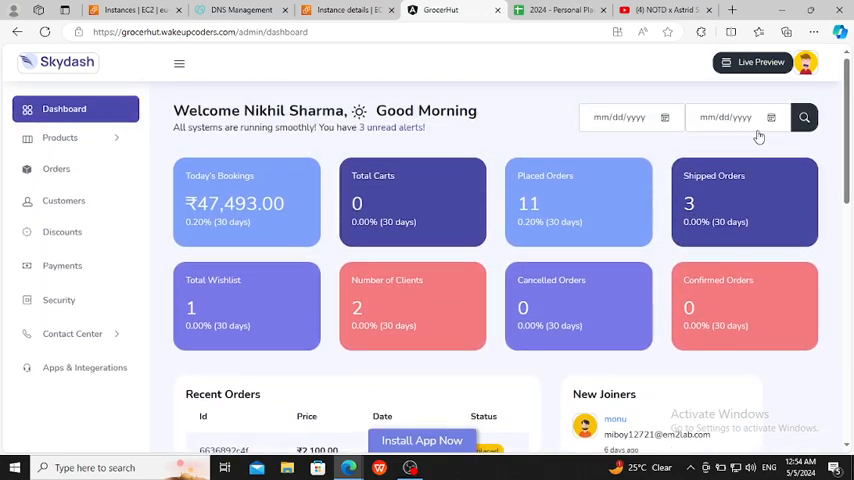
{"action": "mouse_move", "coordinate": [612, 92]}
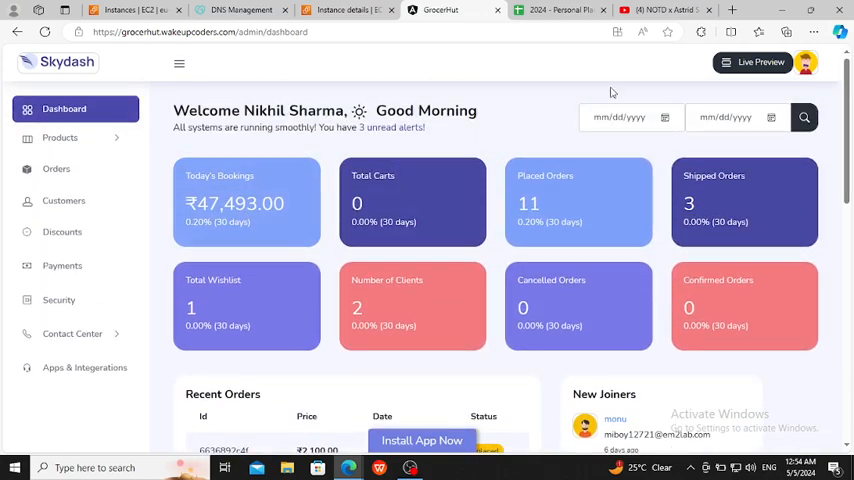
{"action": "left_click", "coordinate": [620, 117]}
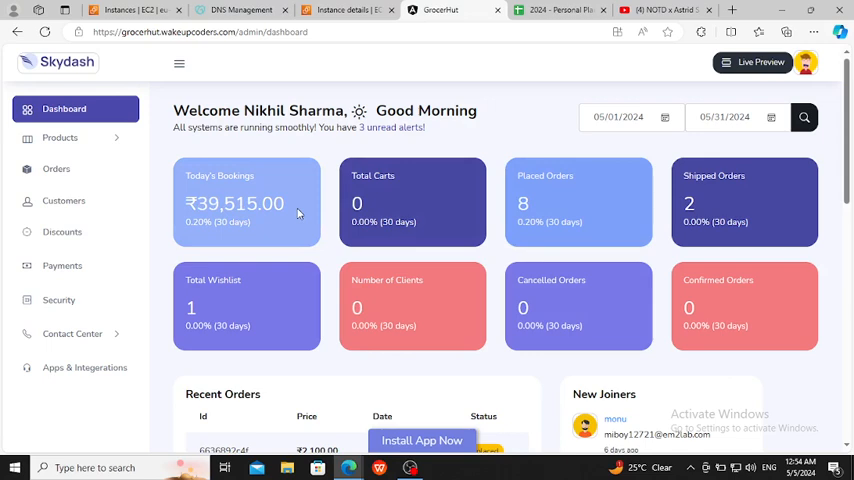
{"action": "left_click", "coordinate": [60, 137]}
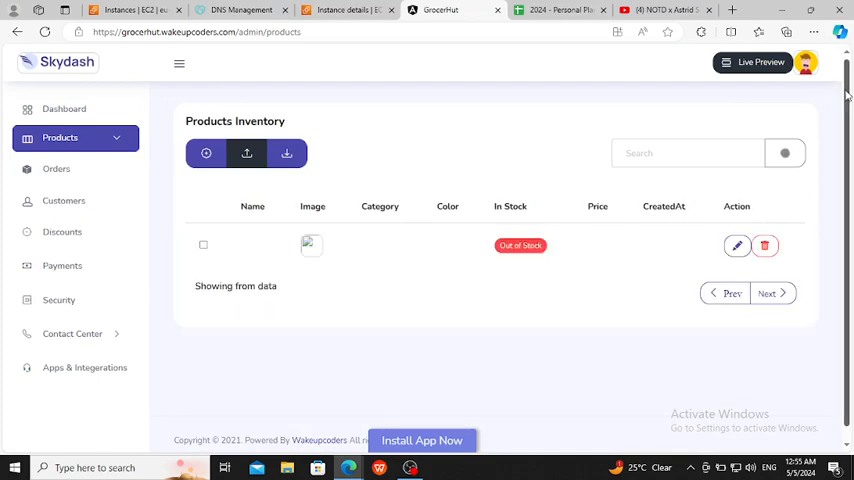
Scroll the Collection Inventory, then open the Orders Inventory list
{"action": "scroll", "scroll_direction": "down", "scroll_amount": 3}
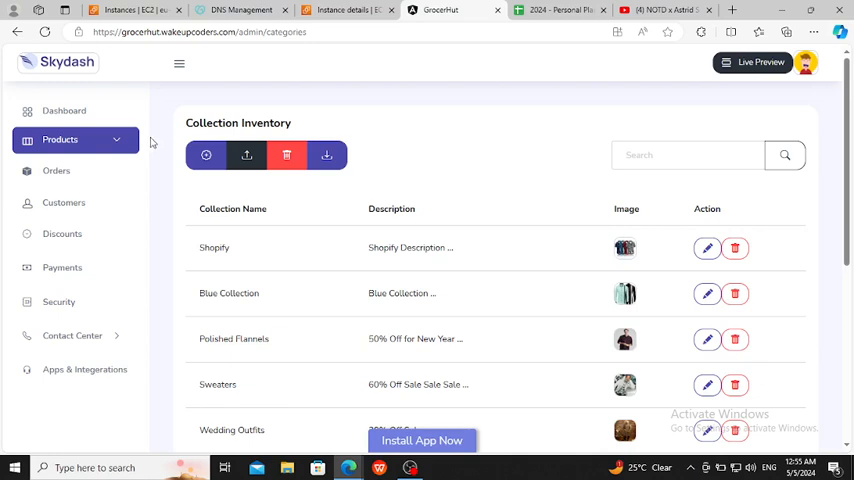
{"action": "left_click", "coordinate": [56, 171]}
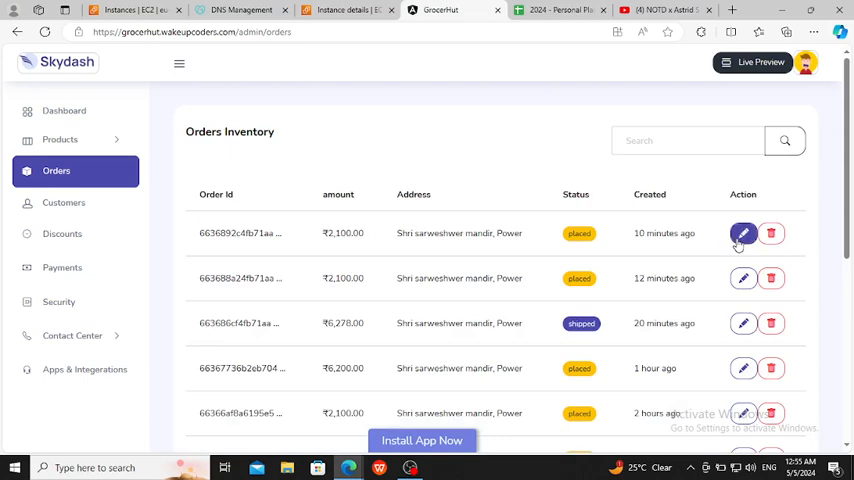
Set order 6636892c4fb71aa648c82965's status to confirmed, then open Customers Inventory
{"action": "left_click", "coordinate": [742, 233]}
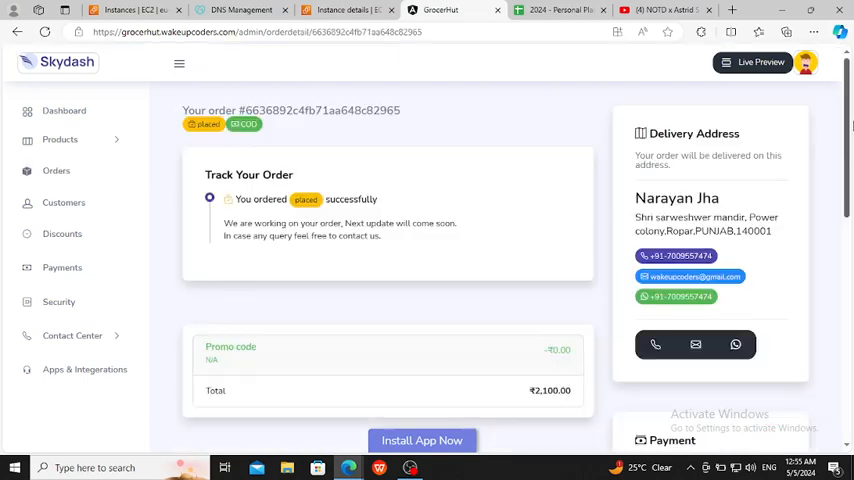
{"action": "scroll", "scroll_direction": "down", "scroll_amount": 3}
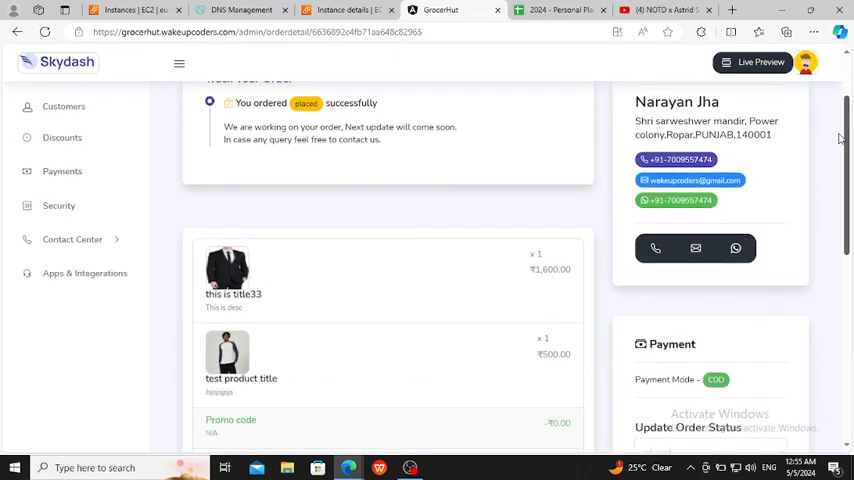
{"action": "scroll", "scroll_direction": "down", "scroll_amount": 3}
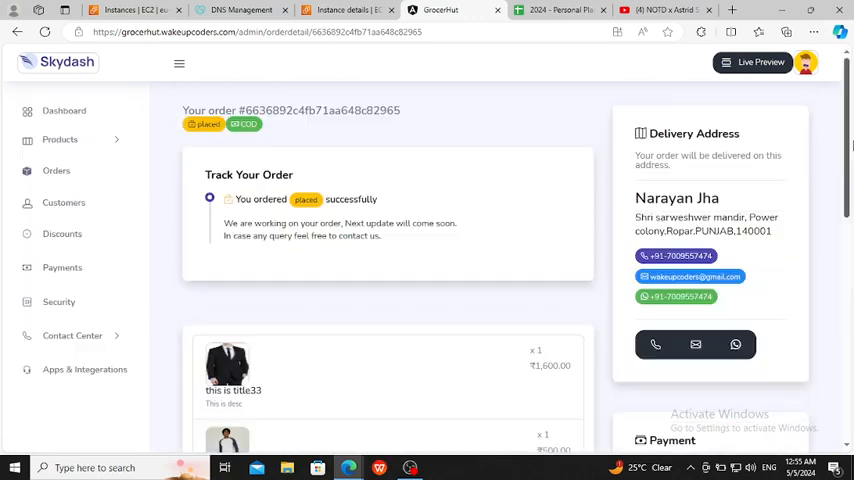
{"action": "scroll", "scroll_direction": "down", "scroll_amount": 3}
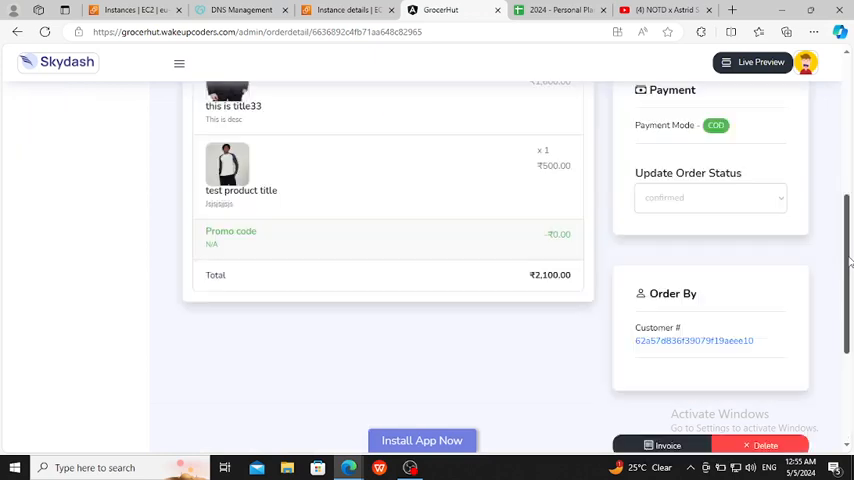
{"action": "scroll", "scroll_direction": "down", "scroll_amount": 3}
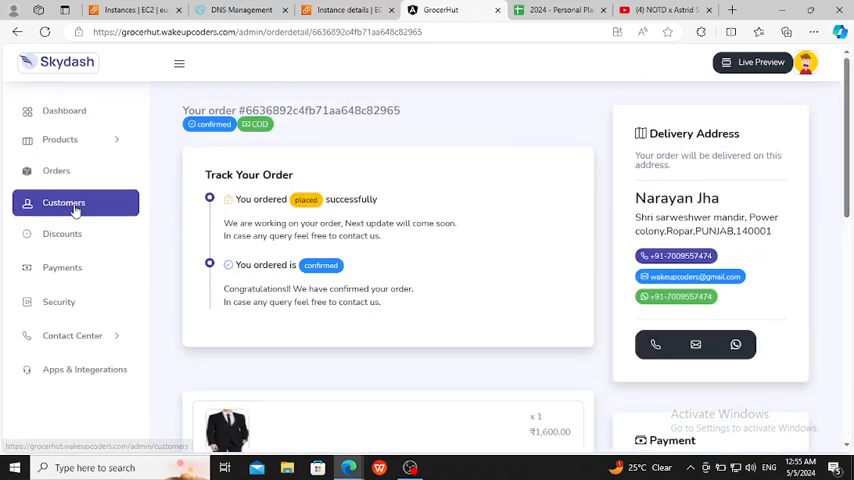
{"action": "left_click", "coordinate": [64, 202]}
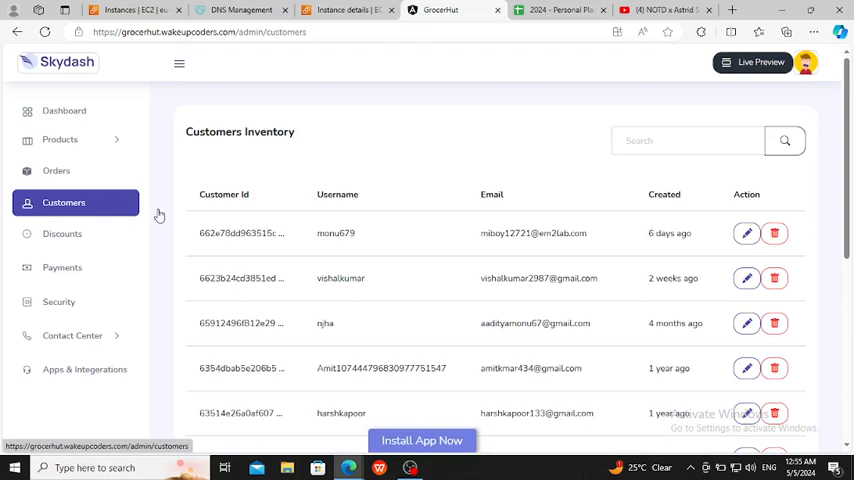
Review customer monu's detail page showing no orders, then open Coupon Inventory
{"action": "left_click", "coordinate": [746, 233]}
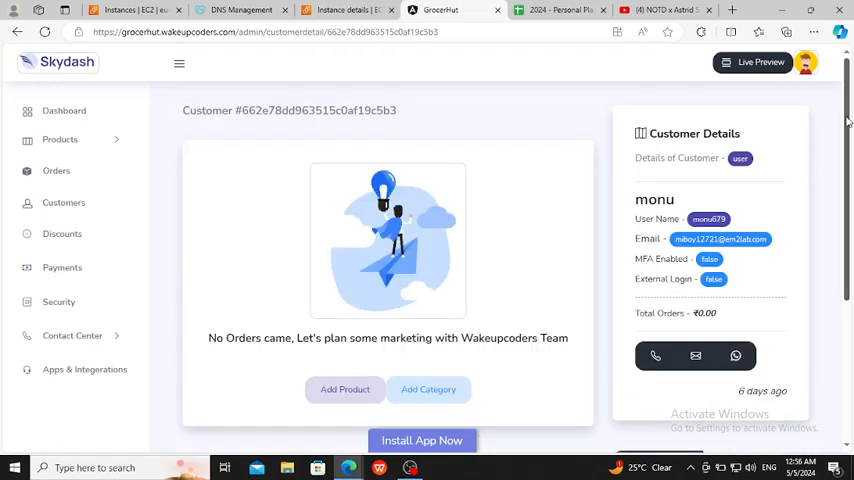
{"action": "scroll", "scroll_direction": "down", "scroll_amount": 3}
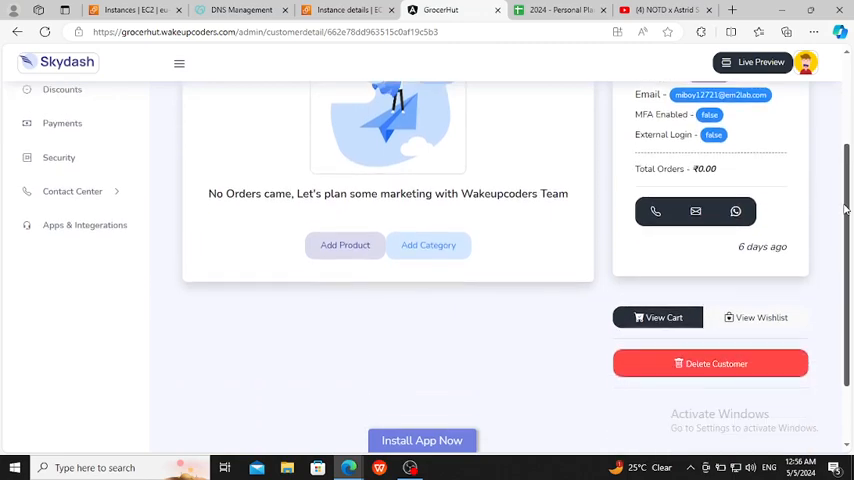
{"action": "scroll", "scroll_direction": "up", "scroll_amount": 3}
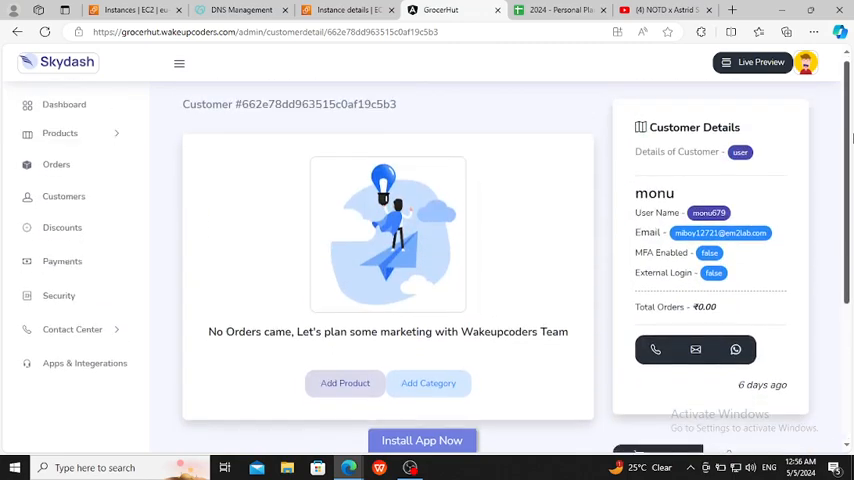
{"action": "scroll", "scroll_direction": "down", "scroll_amount": 3}
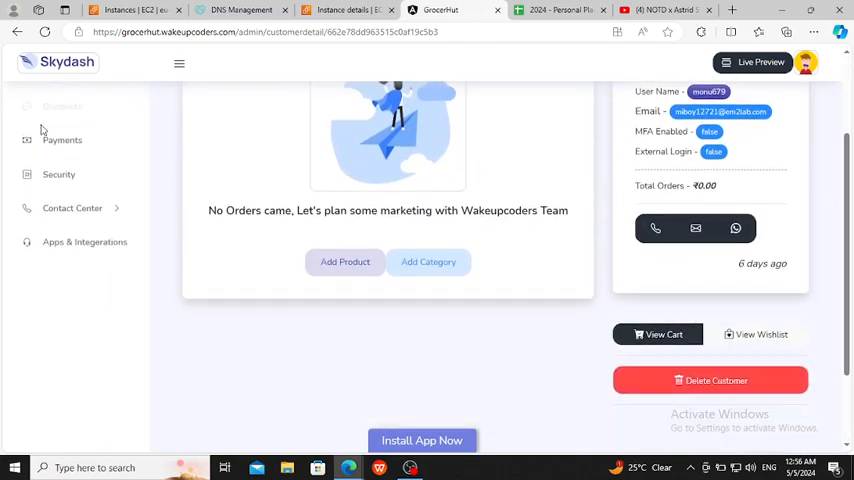
{"action": "left_click", "coordinate": [62, 219]}
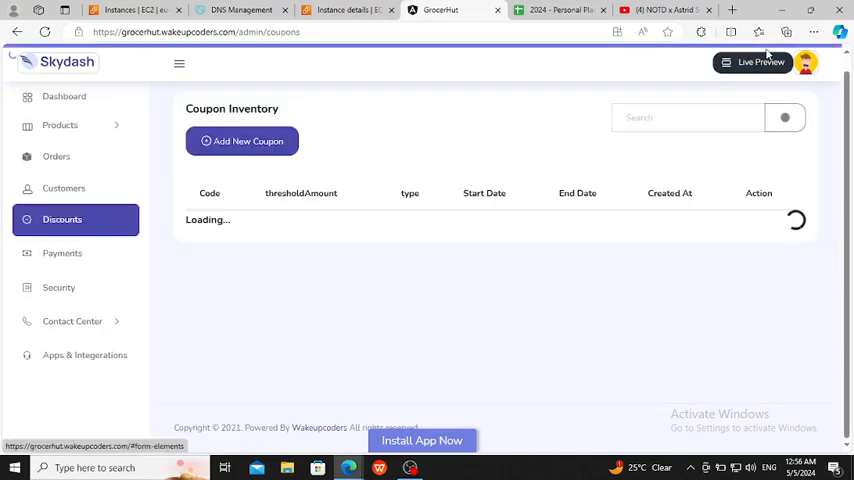
{"action": "mouse_move", "coordinate": [364, 236]}
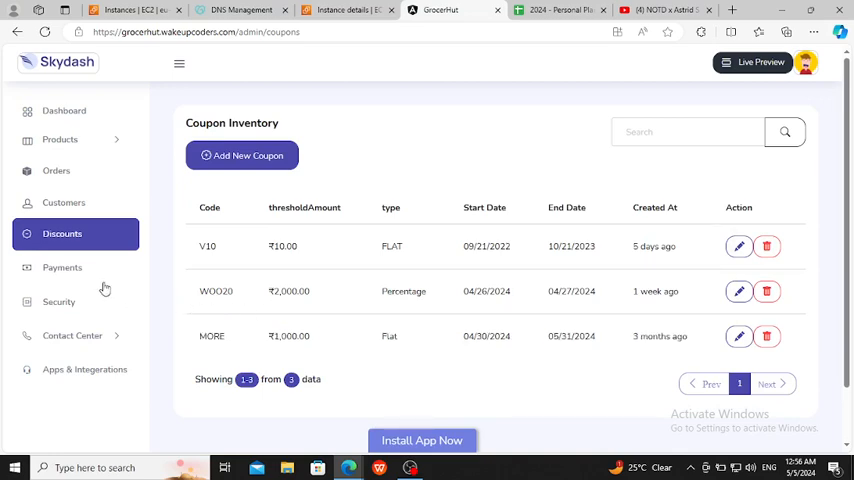
After viewing the three listed coupons, open the Payments Records page
{"action": "left_click", "coordinate": [62, 267]}
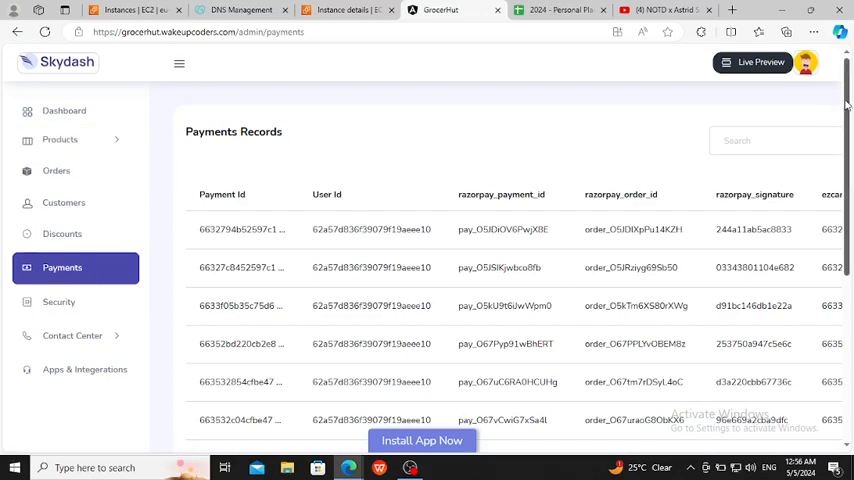
Open the first payment's order from Payments Records, then go to the Security MFA wizard
{"action": "scroll", "scroll_direction": "down", "scroll_amount": 3}
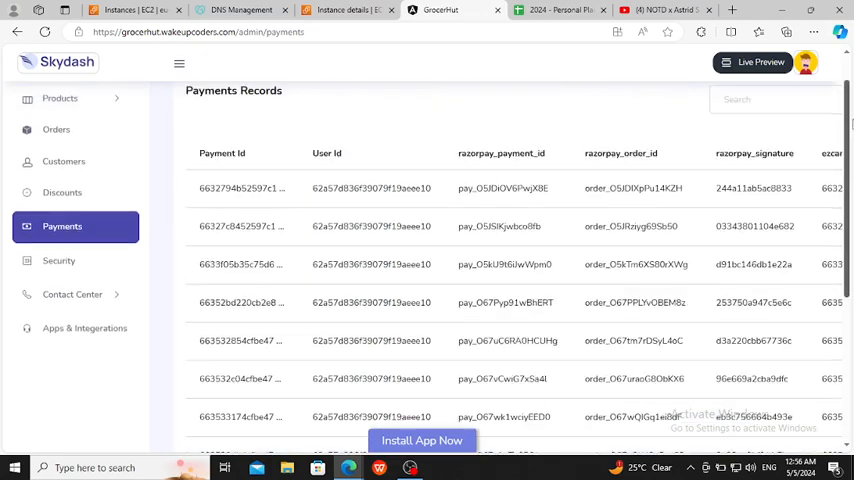
{"action": "scroll", "scroll_direction": "down", "scroll_amount": 3}
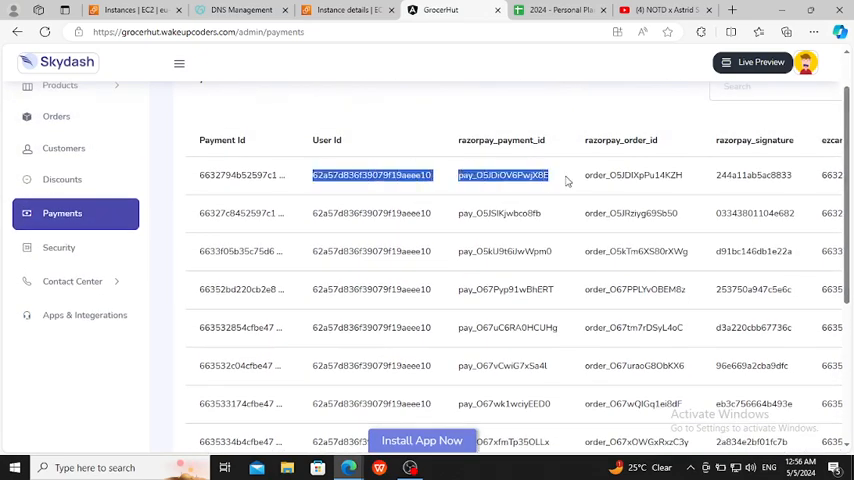
{"action": "left_click", "coordinate": [240, 175]}
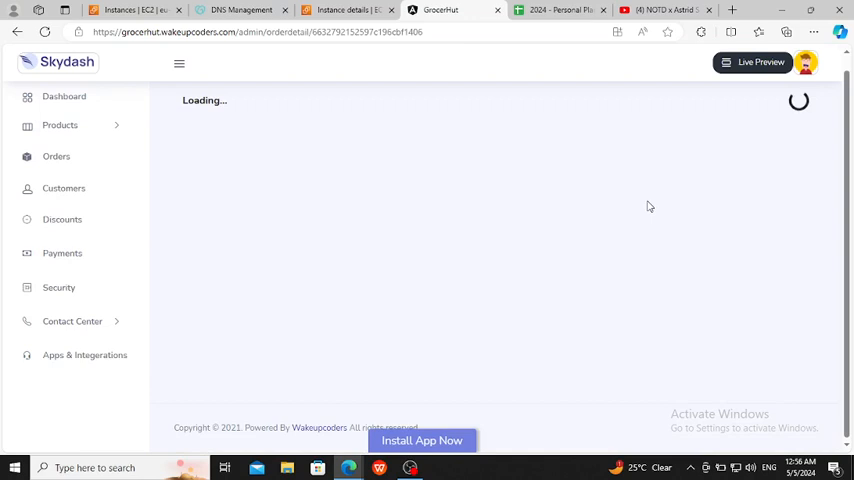
{"action": "left_click", "coordinate": [58, 288]}
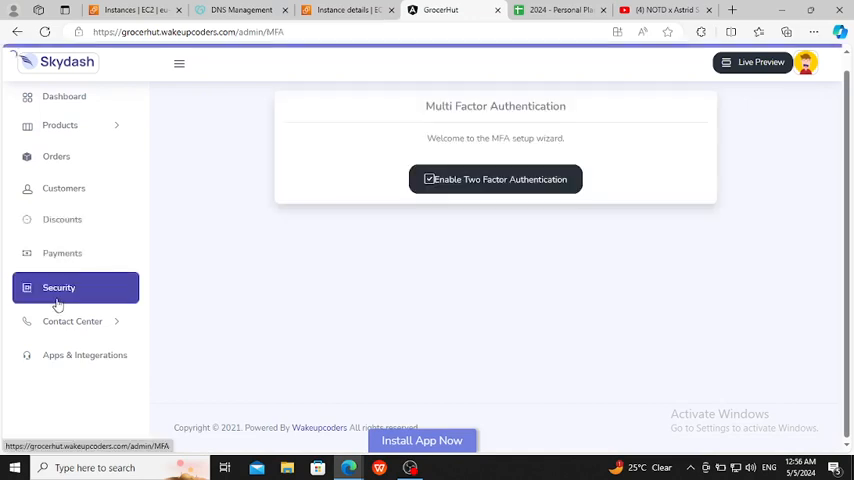
Enable two-factor authentication to show its QR code, then open Contact Center's customer queries
{"action": "left_click", "coordinate": [495, 179]}
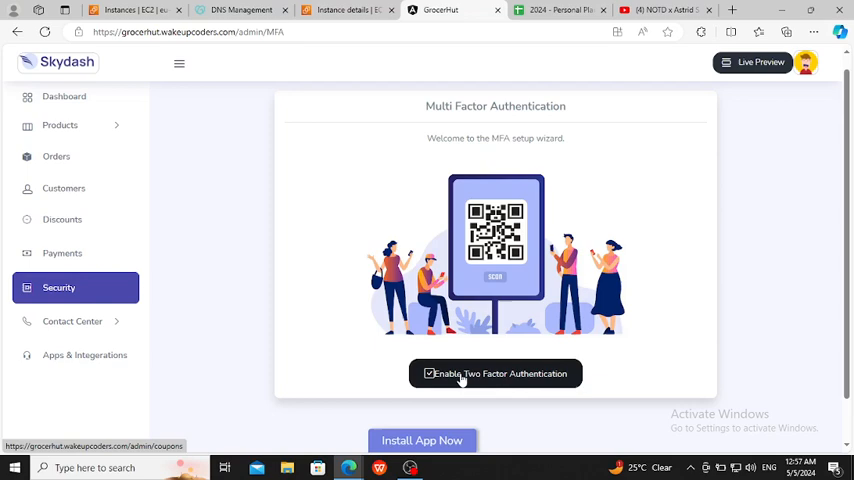
{"action": "mouse_move", "coordinate": [407, 350]}
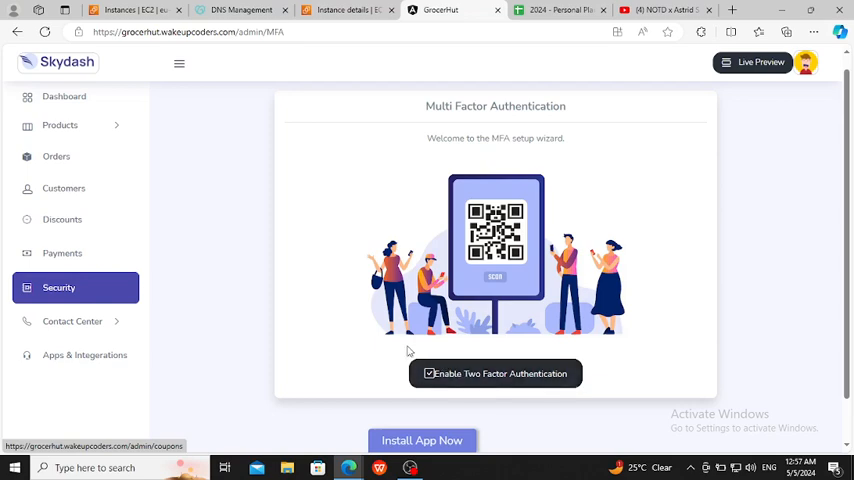
{"action": "mouse_move", "coordinate": [108, 87]}
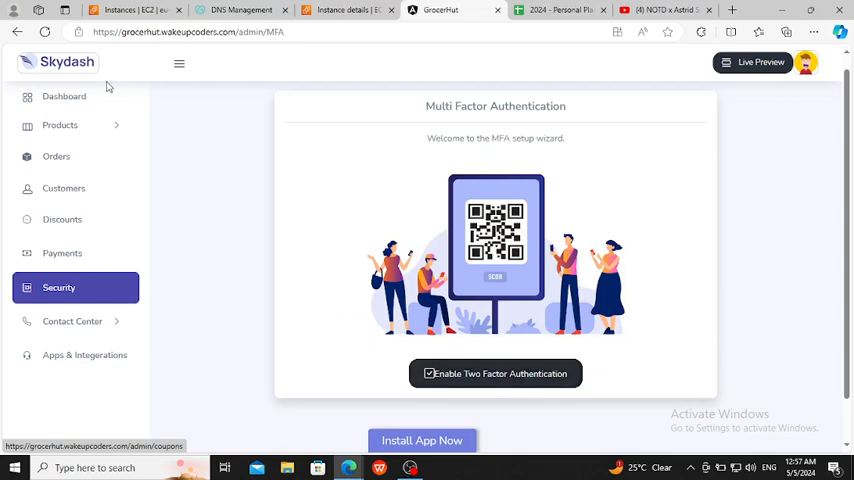
{"action": "left_click", "coordinate": [72, 321]}
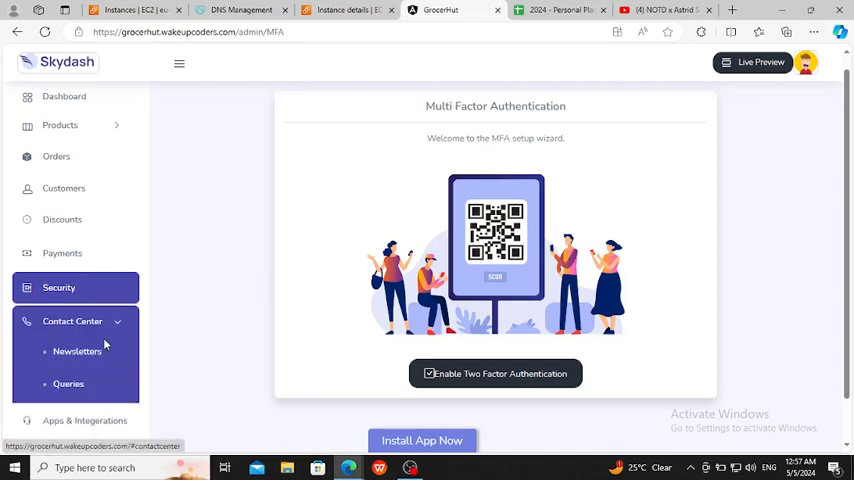
{"action": "mouse_move", "coordinate": [90, 358]}
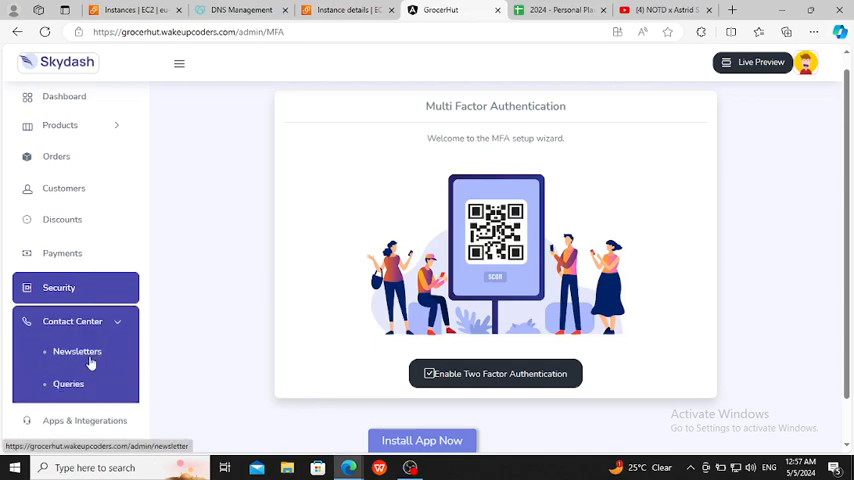
{"action": "mouse_move", "coordinate": [85, 370]}
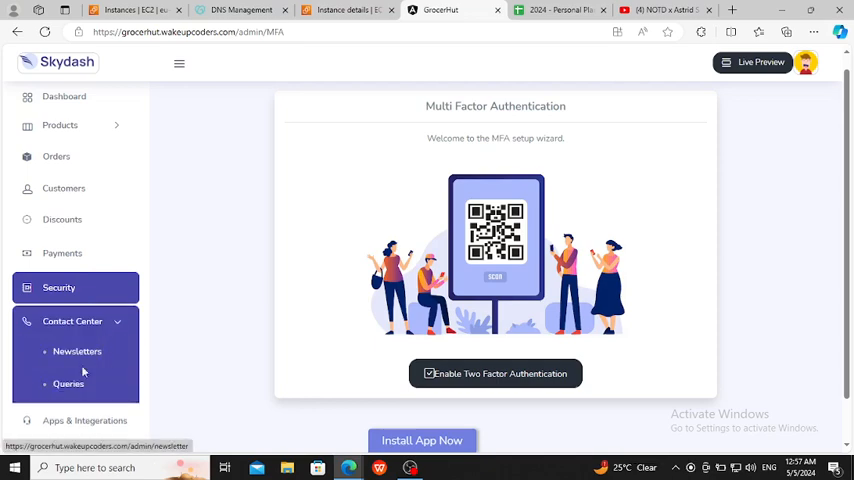
{"action": "left_click", "coordinate": [68, 384]}
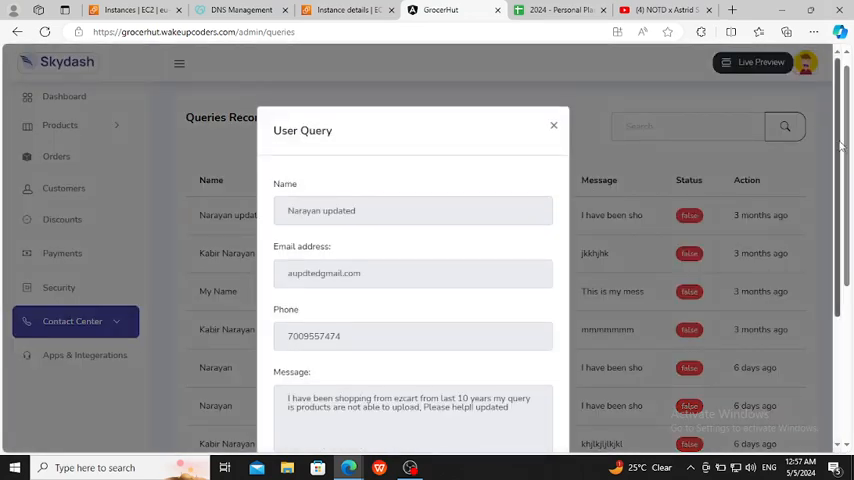
Set the first query's status to Resolved, submit and confirm, then expand Contact Center
{"action": "left_click", "coordinate": [412, 329]}
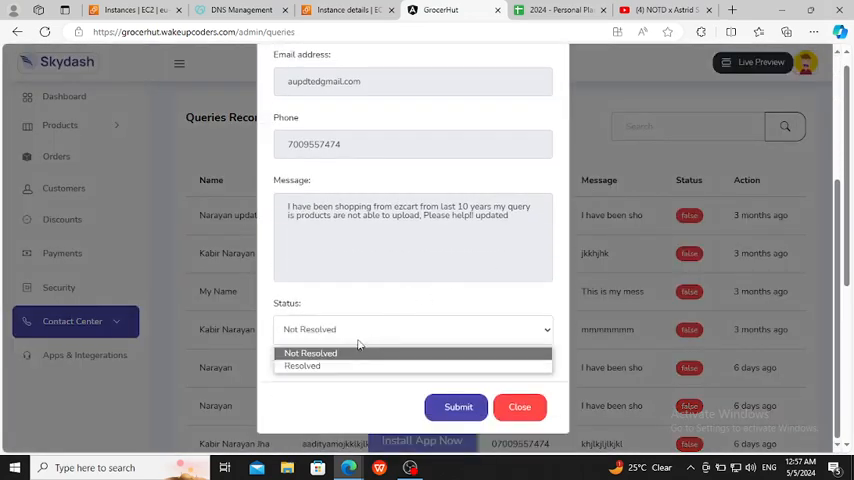
{"action": "left_click", "coordinate": [303, 366]}
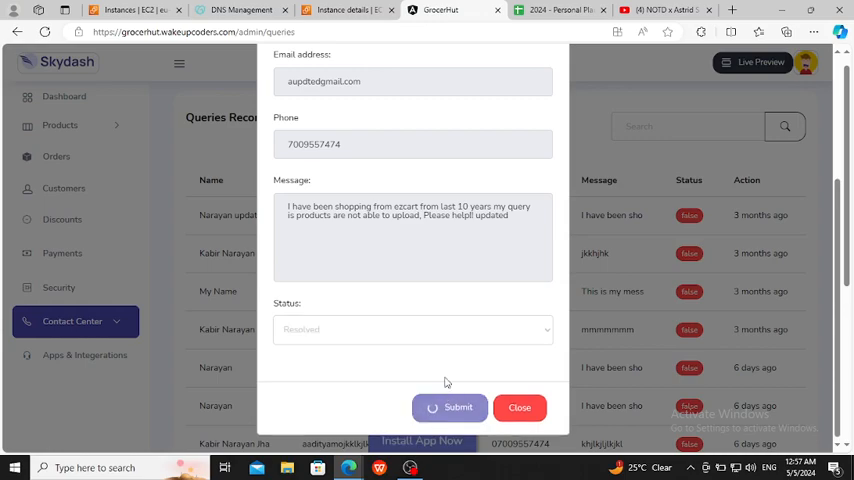
{"action": "left_click", "coordinate": [458, 407]}
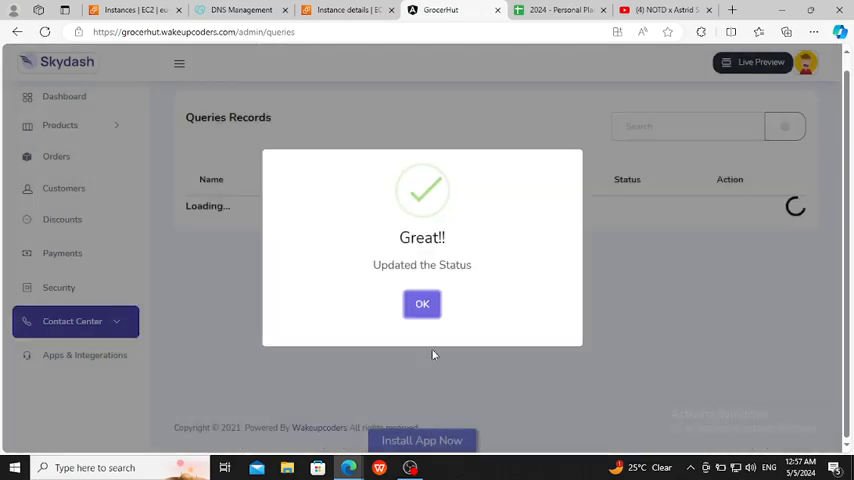
{"action": "left_click", "coordinate": [421, 303]}
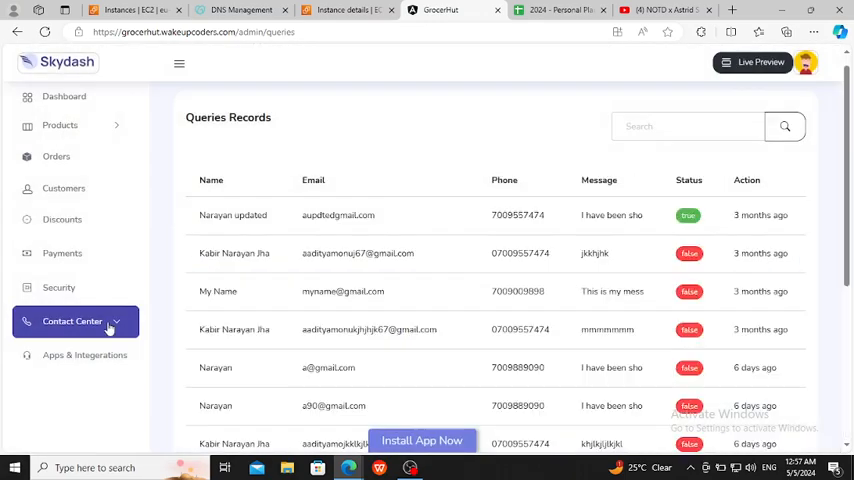
{"action": "left_click", "coordinate": [72, 321]}
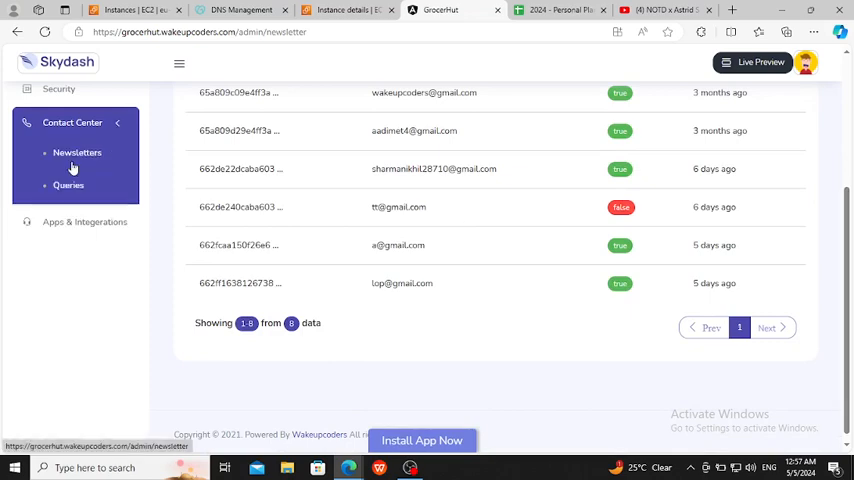
Visit the Apps & Integrations page, then switch to the Instances | EC2 browser tab
{"action": "left_click", "coordinate": [84, 261]}
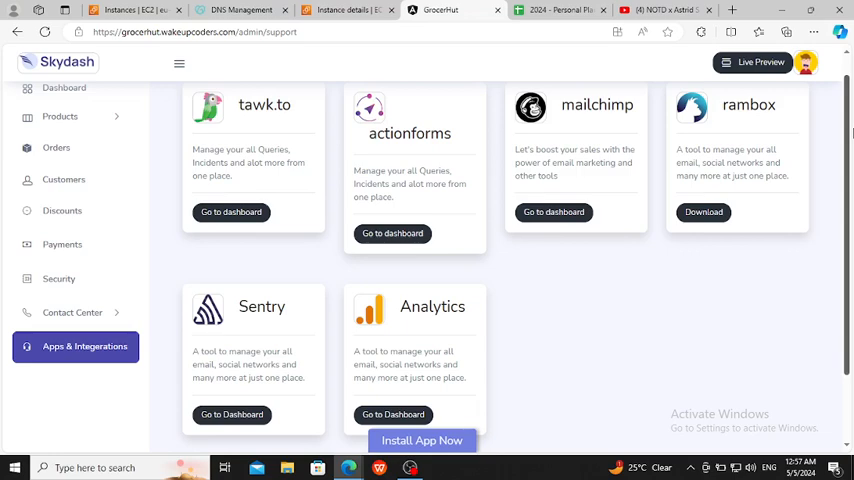
{"action": "mouse_move", "coordinate": [497, 8]}
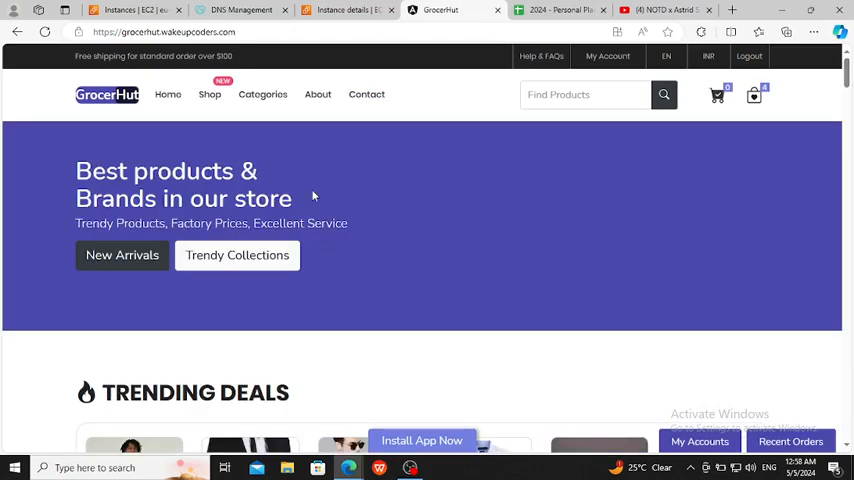
{"action": "left_click", "coordinate": [345, 10]}
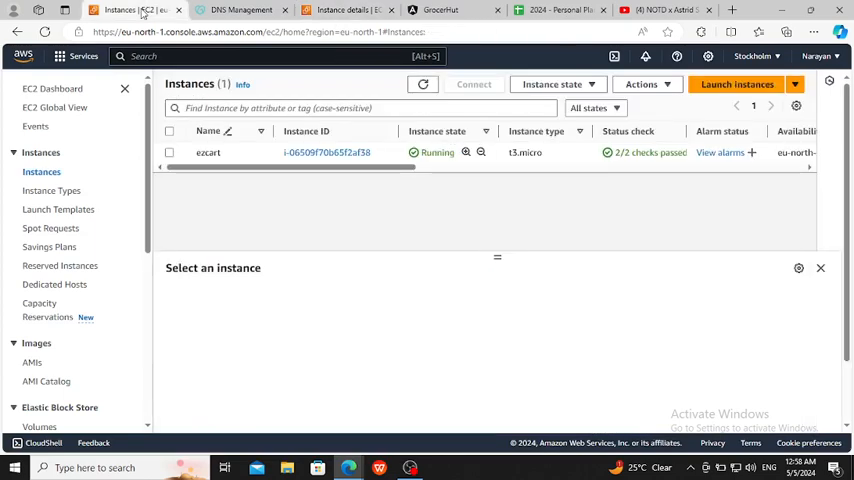
Show the ezcart instance's SSH client connect instructions and copy its public DNS
{"action": "left_click", "coordinate": [327, 152]}
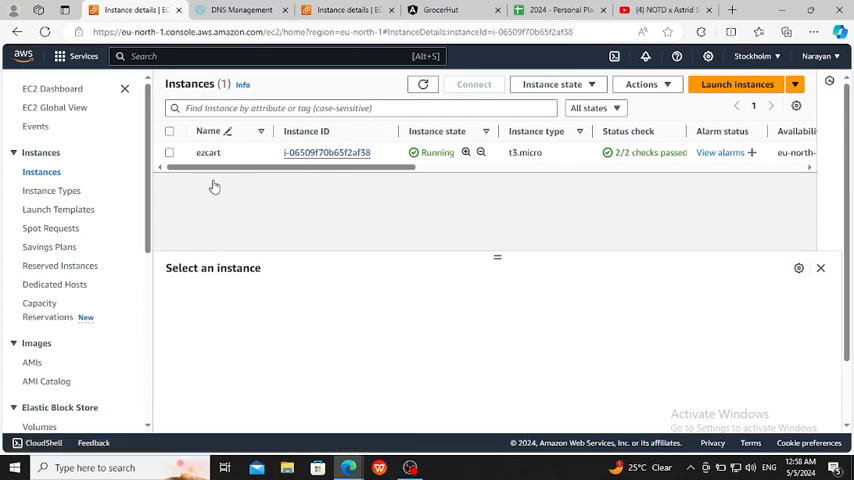
{"action": "left_click", "coordinate": [327, 152]}
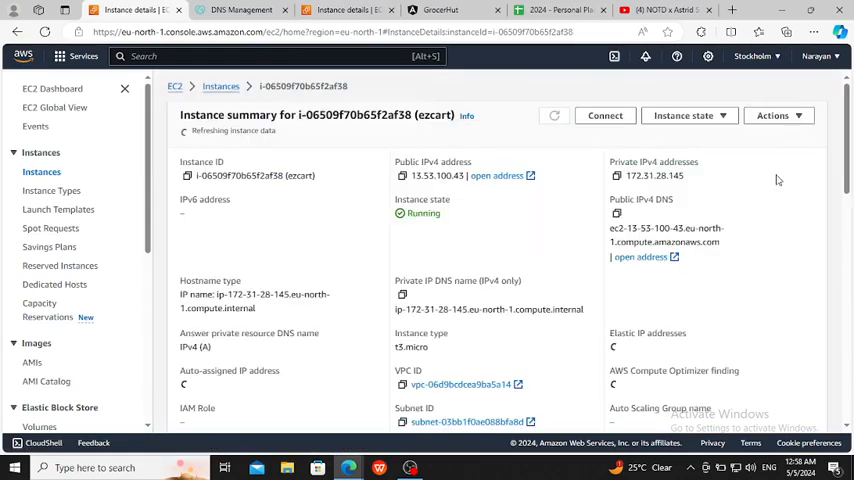
{"action": "left_click", "coordinate": [605, 115]}
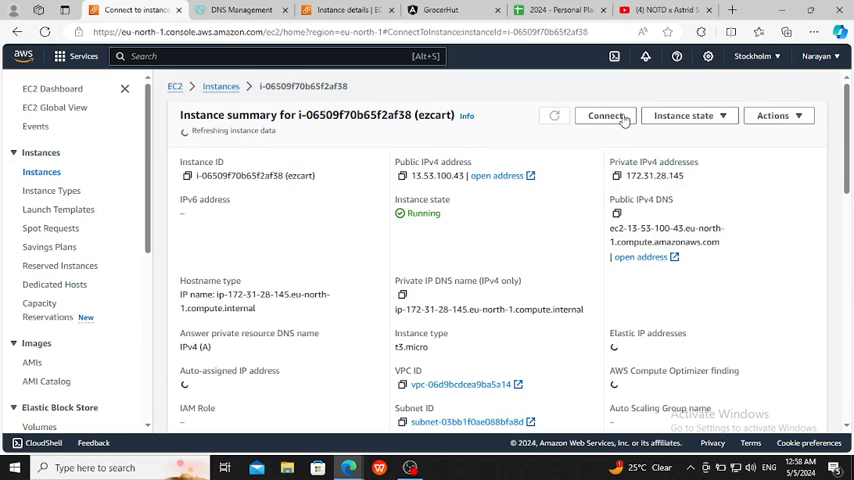
{"action": "left_click", "coordinate": [605, 115]}
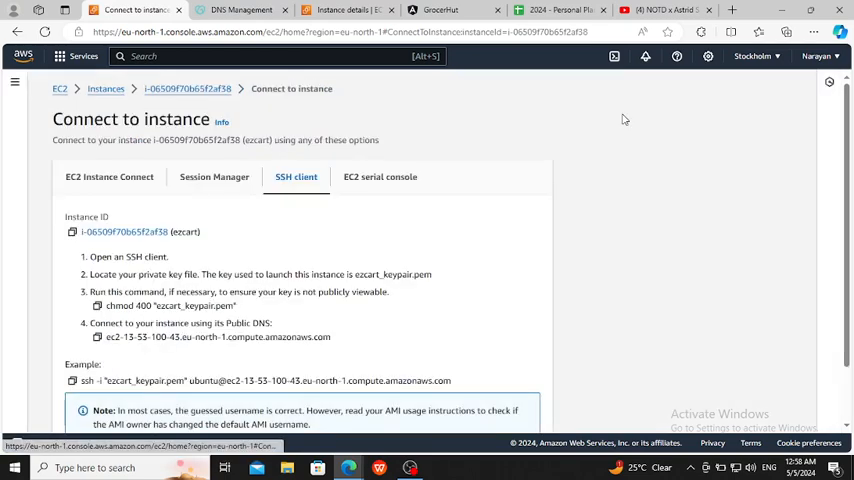
{"action": "mouse_move", "coordinate": [420, 168]}
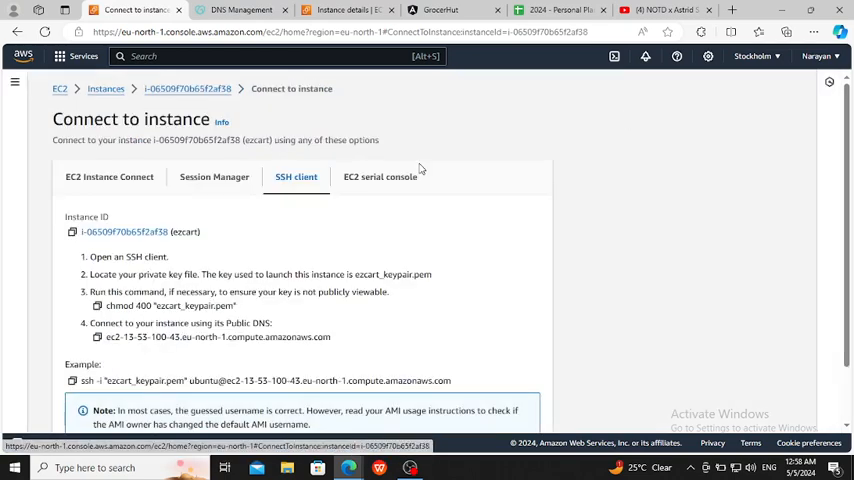
{"action": "left_click", "coordinate": [97, 337]}
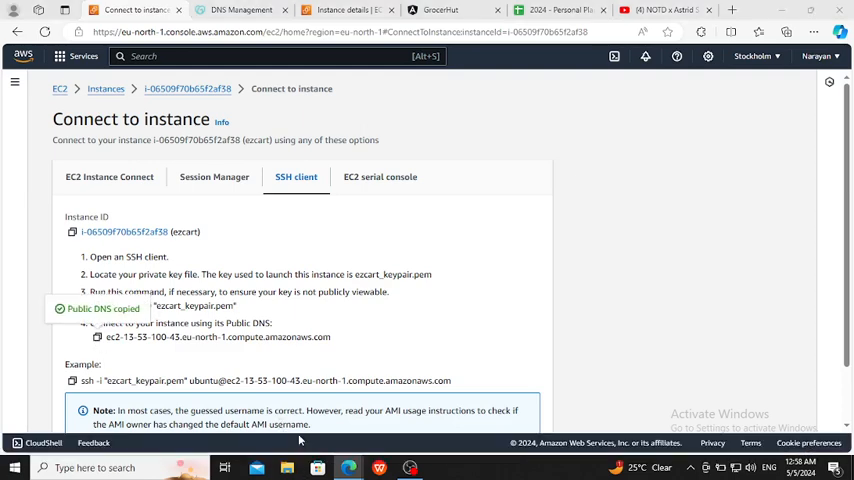
{"action": "mouse_move", "coordinate": [378, 233]}
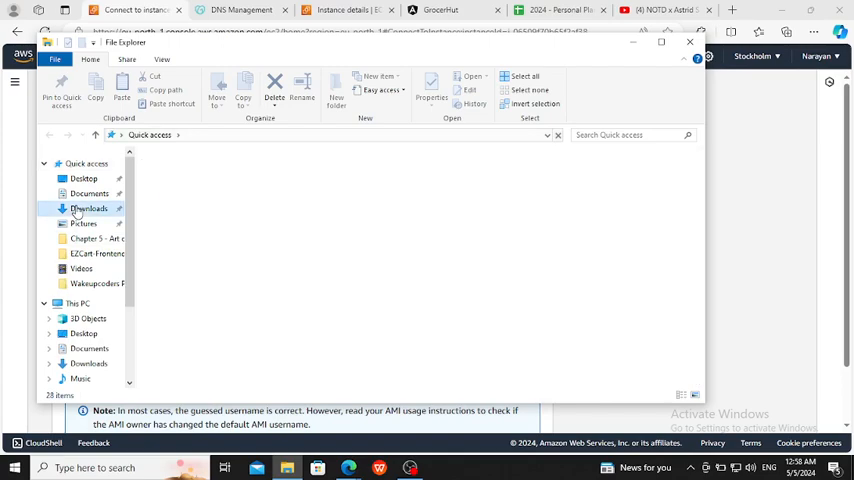
Launch cmd.exe in Downloads and paste ec2-13-53-100-43.eu-north-1.compute.amazonaws.com at the prompt
{"action": "left_click", "coordinate": [89, 208]}
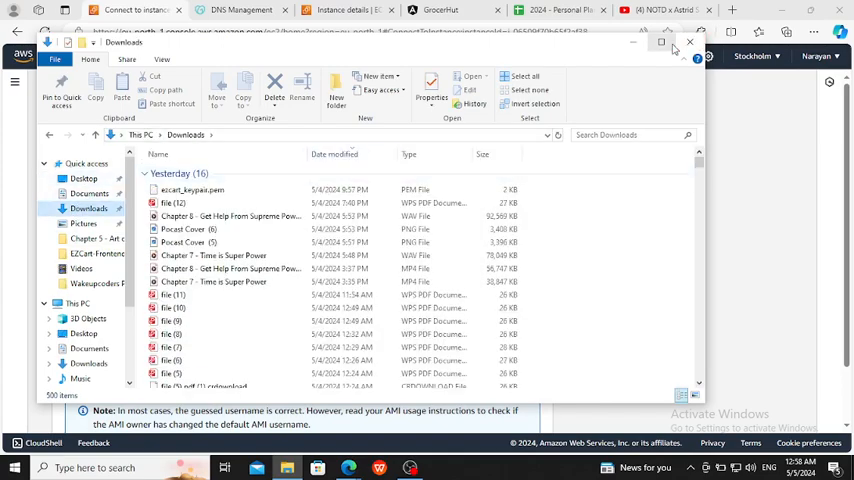
{"action": "left_click", "coordinate": [661, 42]}
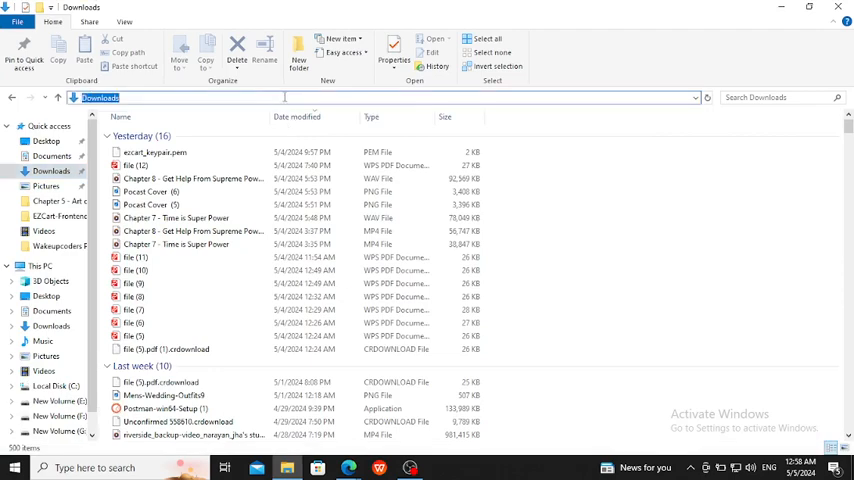
{"action": "type", "text": "C:\\Windows\\System32\\cmd.exe"}
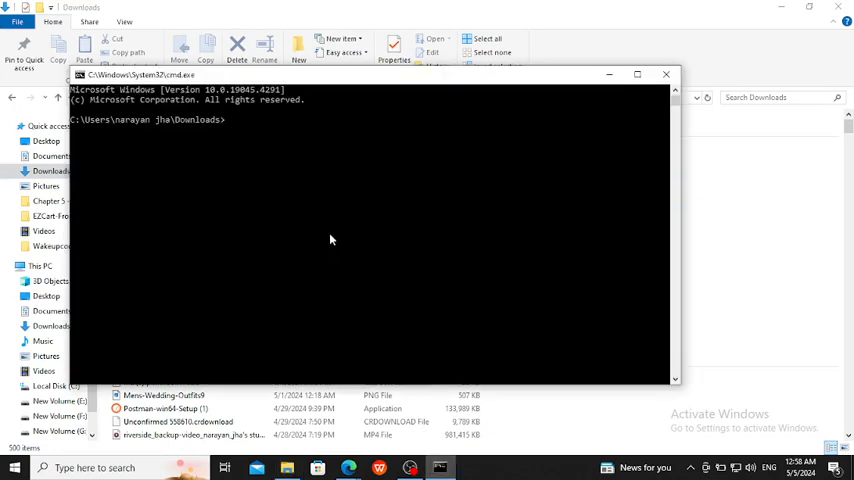
{"action": "type", "text": "ec2-13-53-100-43.eu-north-1.compute.amazonaws.com"}
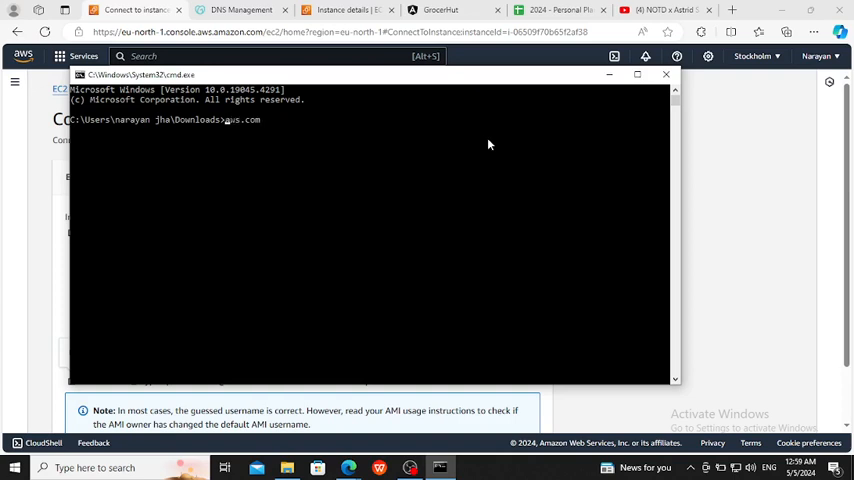
SSH in as ubuntu with ezcart_keypair.pem, enter EZCart-Backend, run pm2 status and pm2 monit
{"action": "type", "text": "ssh -i \"ezcart_keypair.pem\" ubuntu@ec2-13-53-100-43.eu-north-1.compute.amazonaws.com"}
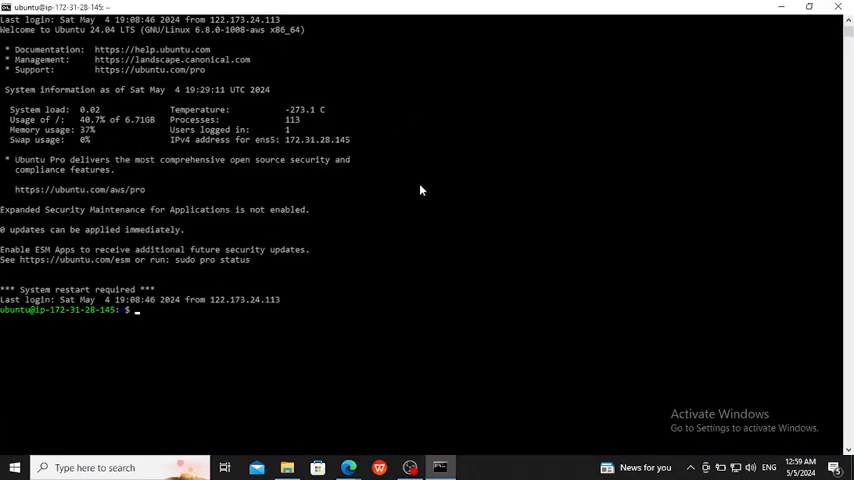
{"action": "type", "text": "clear"}
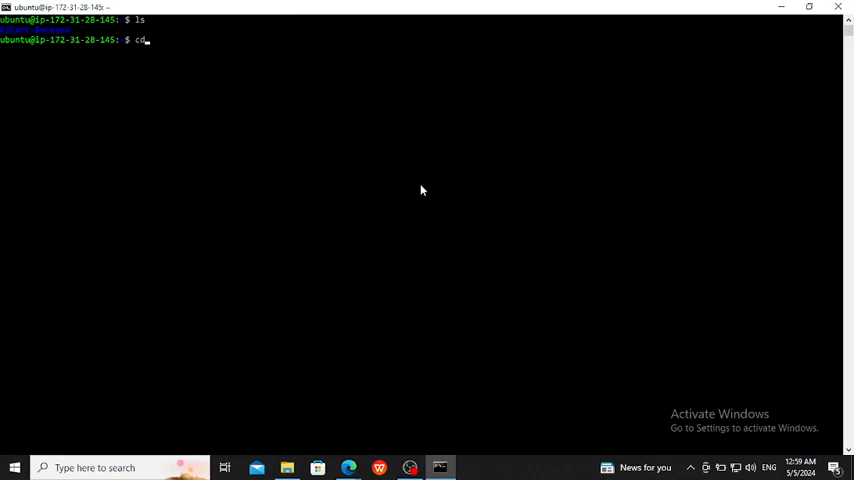
{"action": "type", "text": "EZCart-Backend/"}
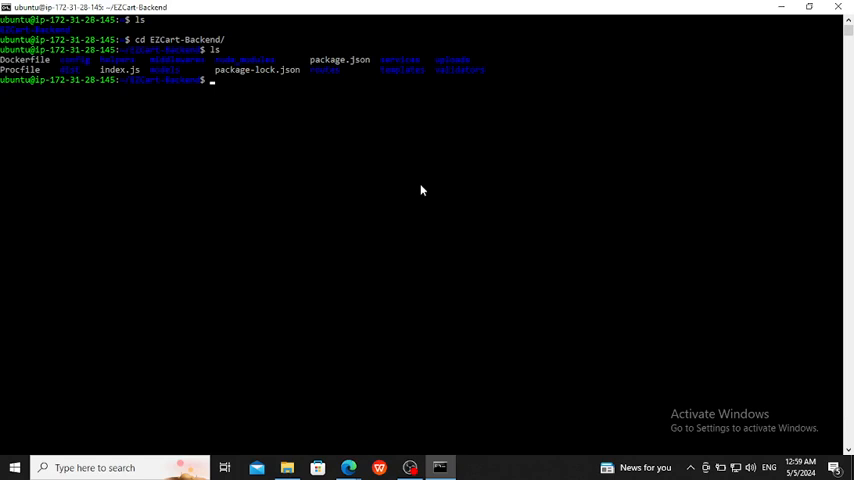
{"action": "mouse_move", "coordinate": [209, 104]}
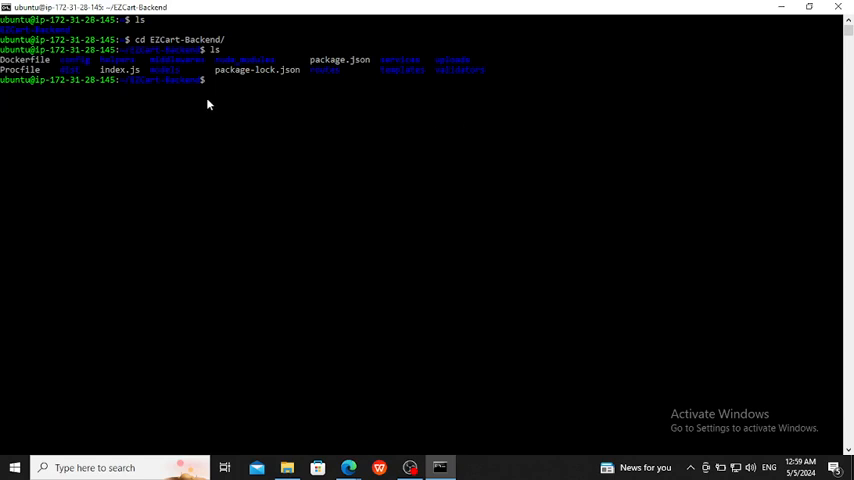
{"action": "type", "text": "pm2 status"}
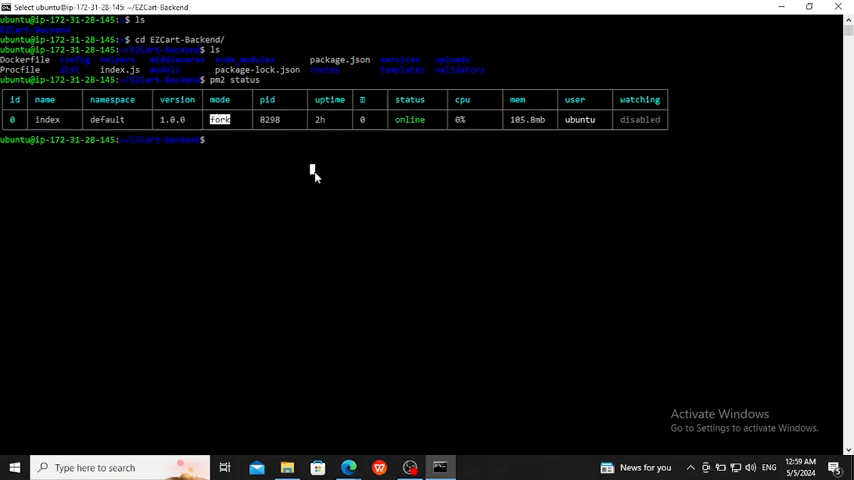
{"action": "type", "text": "pm2 mo"}
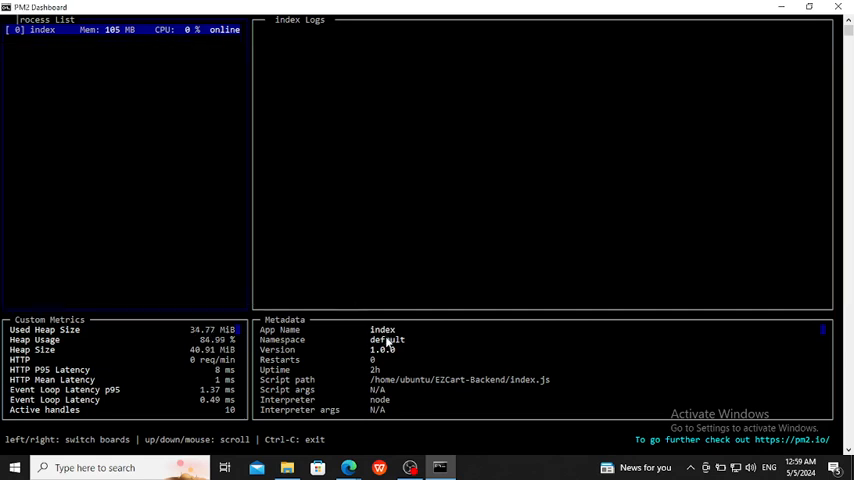
Exit pm2 monit with Ctrl+C to return to the EZCart-Backend prompt
{"action": "key", "text": "ctrl+c"}
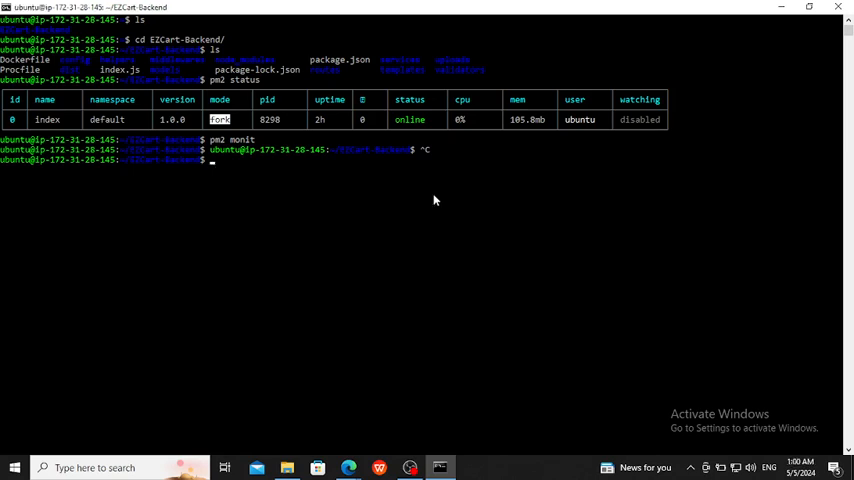
Change to /etc/nginx/sites-available and list its files
{"action": "type", "text": "cd /et"}
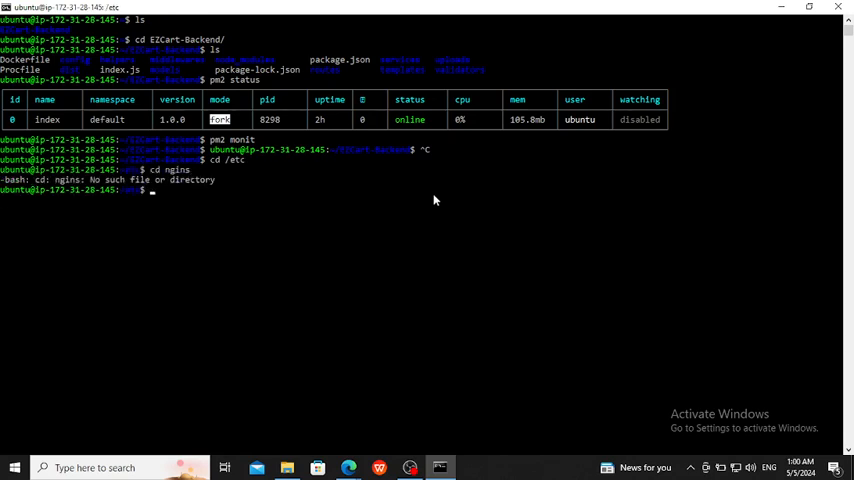
{"action": "type", "text": "cd nginx"}
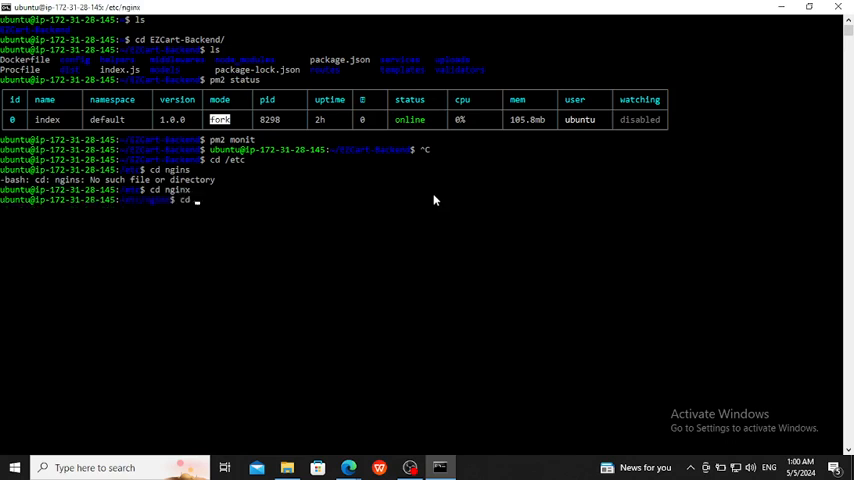
{"action": "type", "text": "sites-available/"}
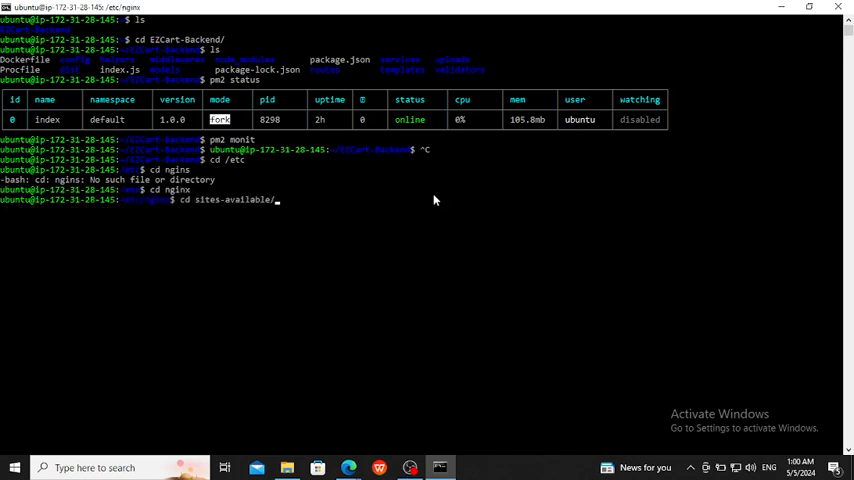
{"action": "type", "text": "ls"}
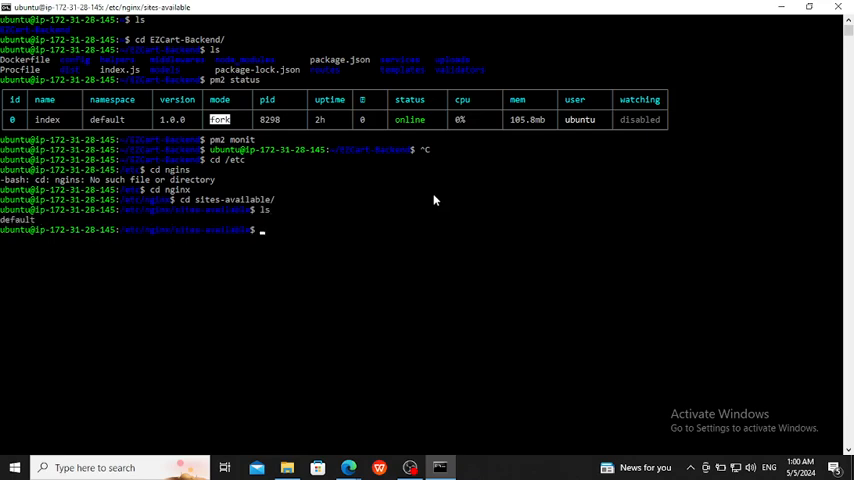
{"action": "type", "text": "cat"}
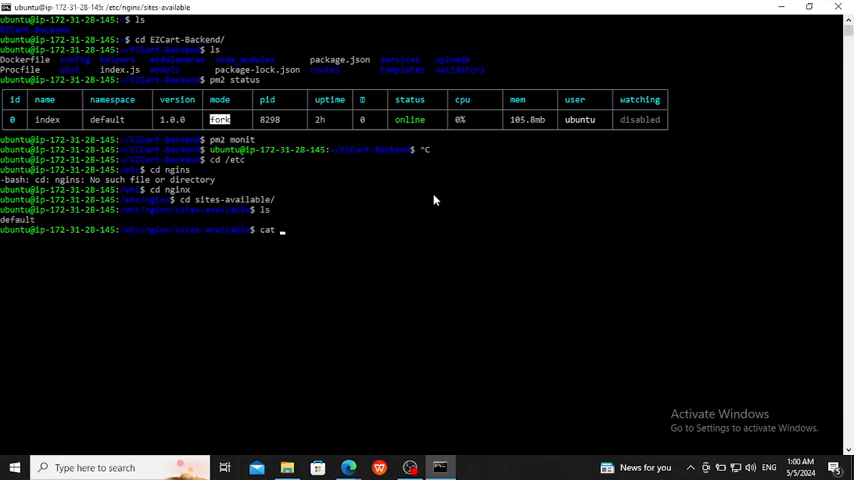
{"action": "type", "text": "default"}
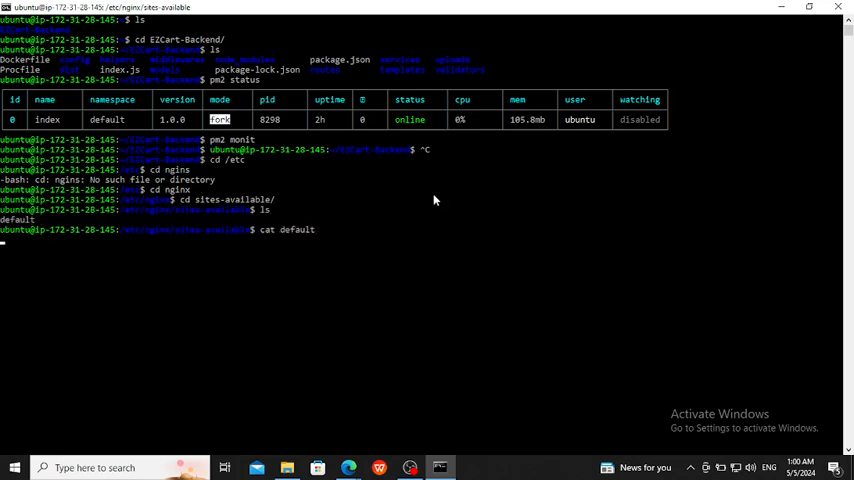
{"action": "key", "text": "Return"}
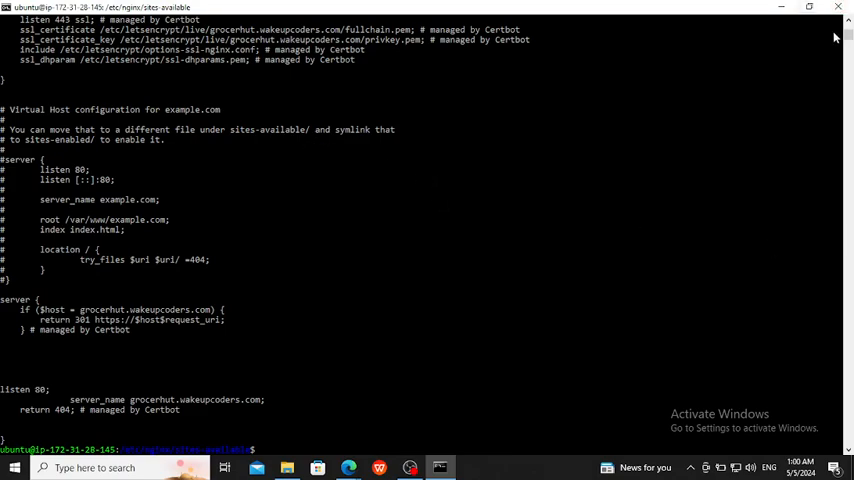
{"action": "scroll", "scroll_direction": "down", "scroll_amount": 3}
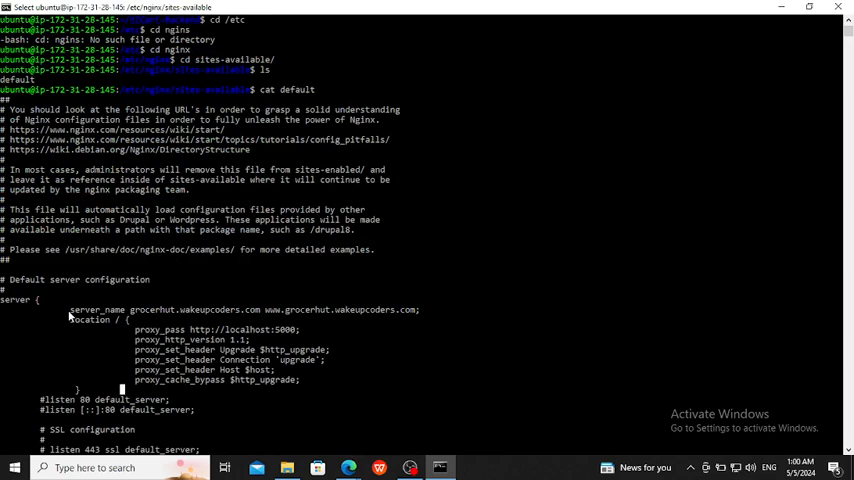
{"action": "left_click_drag", "start_coordinate": [68, 309], "coordinate": [263, 309]}
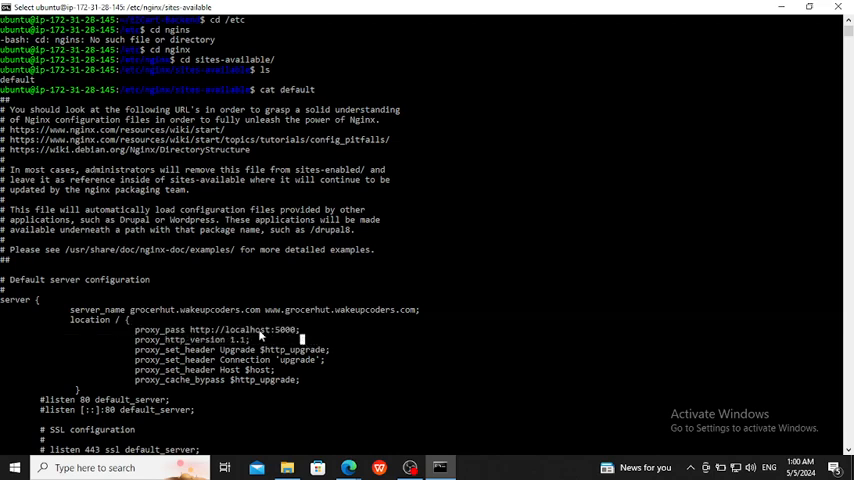
{"action": "double_click", "coordinate": [245, 329]}
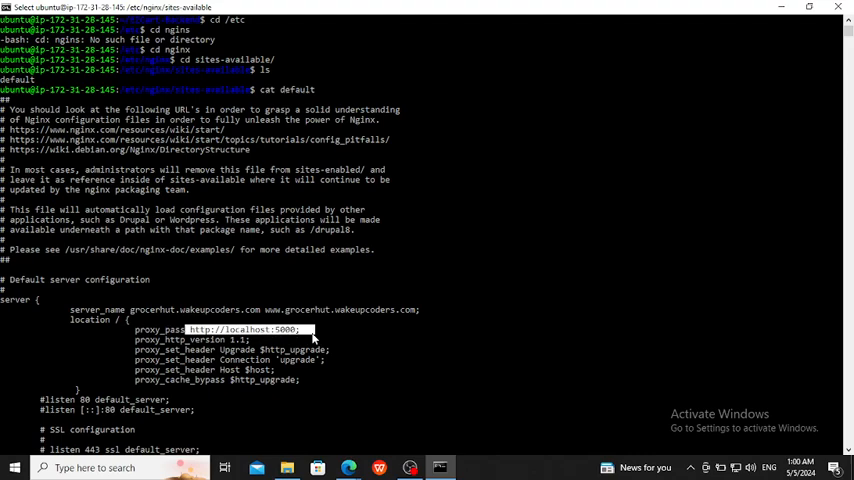
{"action": "mouse_move", "coordinate": [348, 467]}
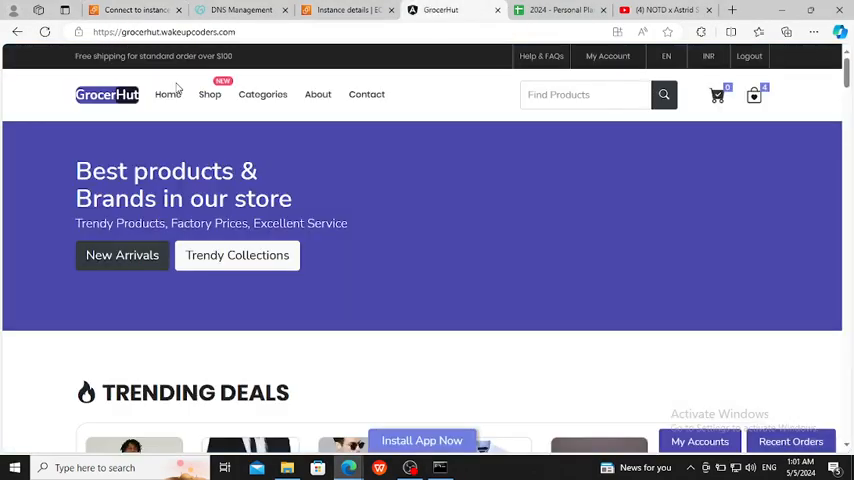
Browse the Shop listing, check the site's connection security, then open Categories
{"action": "left_click", "coordinate": [209, 94]}
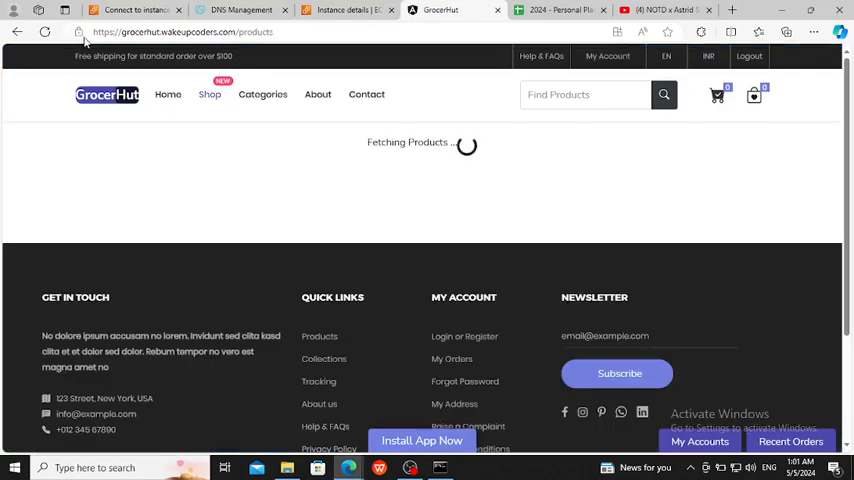
{"action": "left_click", "coordinate": [78, 31]}
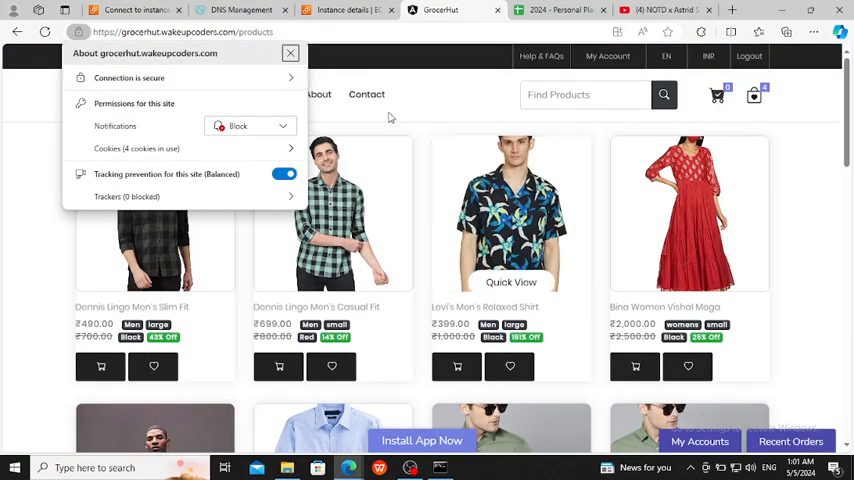
{"action": "left_click", "coordinate": [263, 94]}
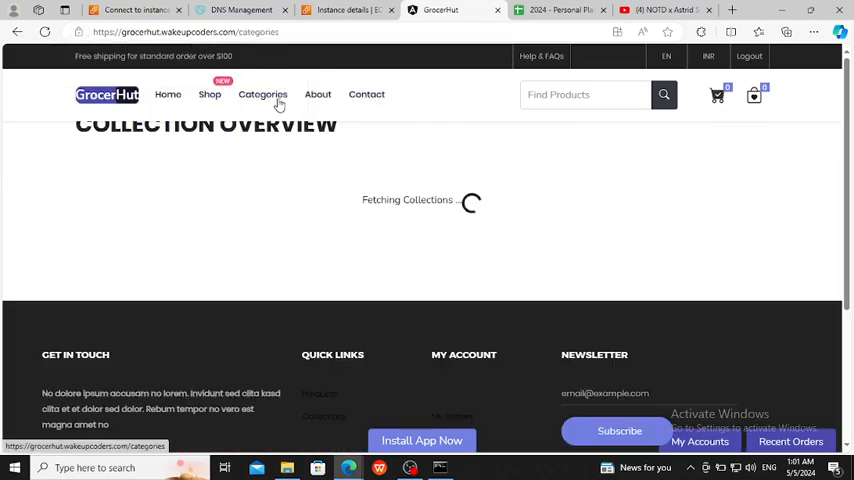